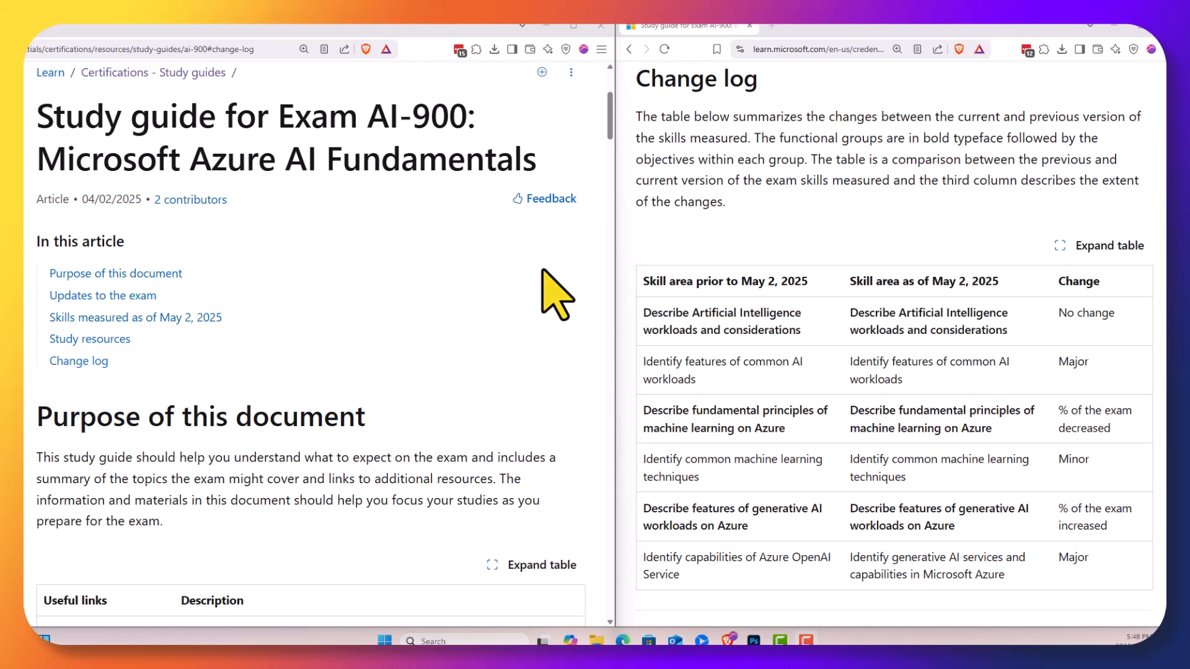
# - Jump to the 'Skills measured as of May 2, 2025' section and scroll to Skills at a glance
pyautogui.doubleClick(388, 117)
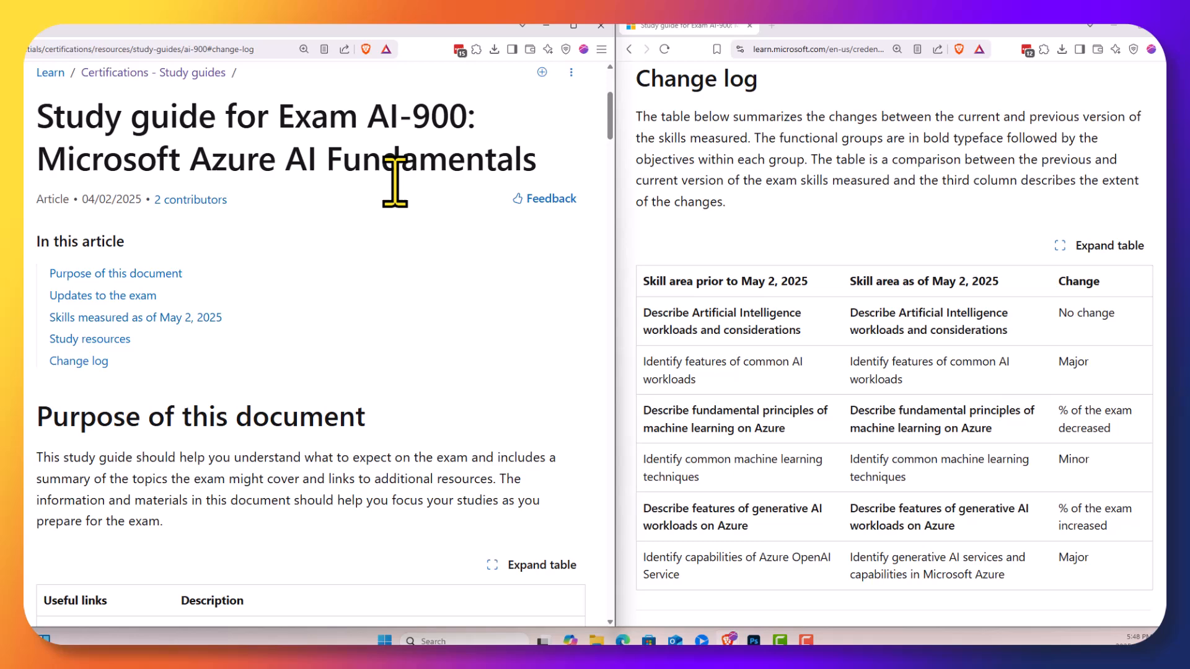
pyautogui.moveTo(167, 317)
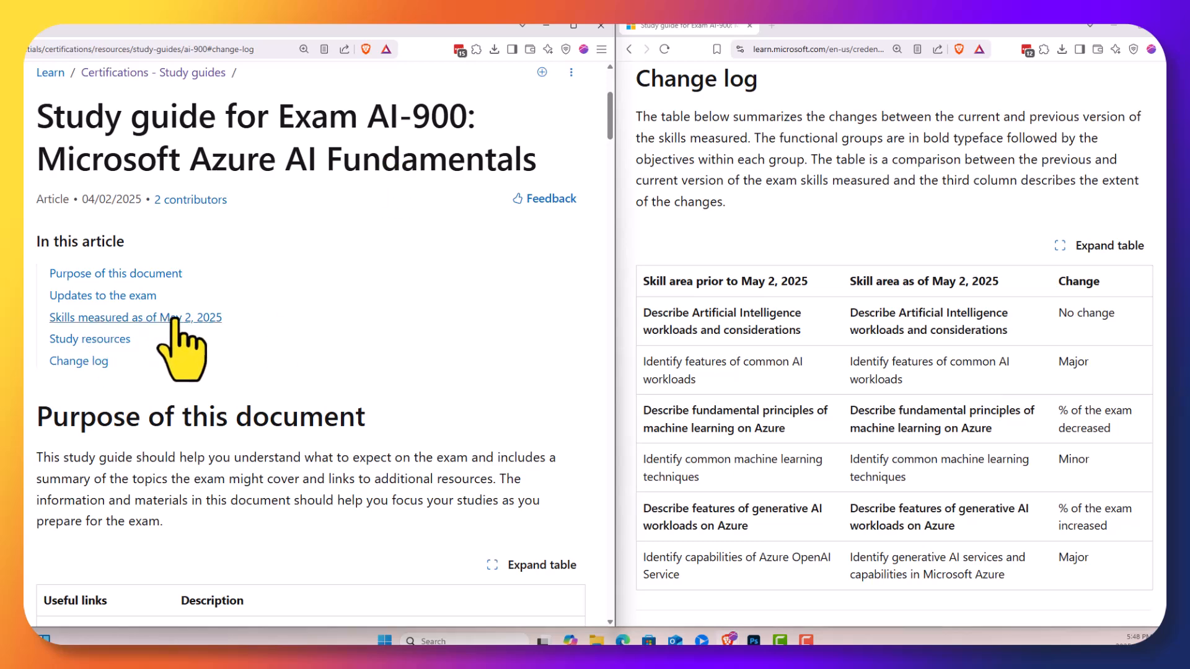
pyautogui.click(135, 318)
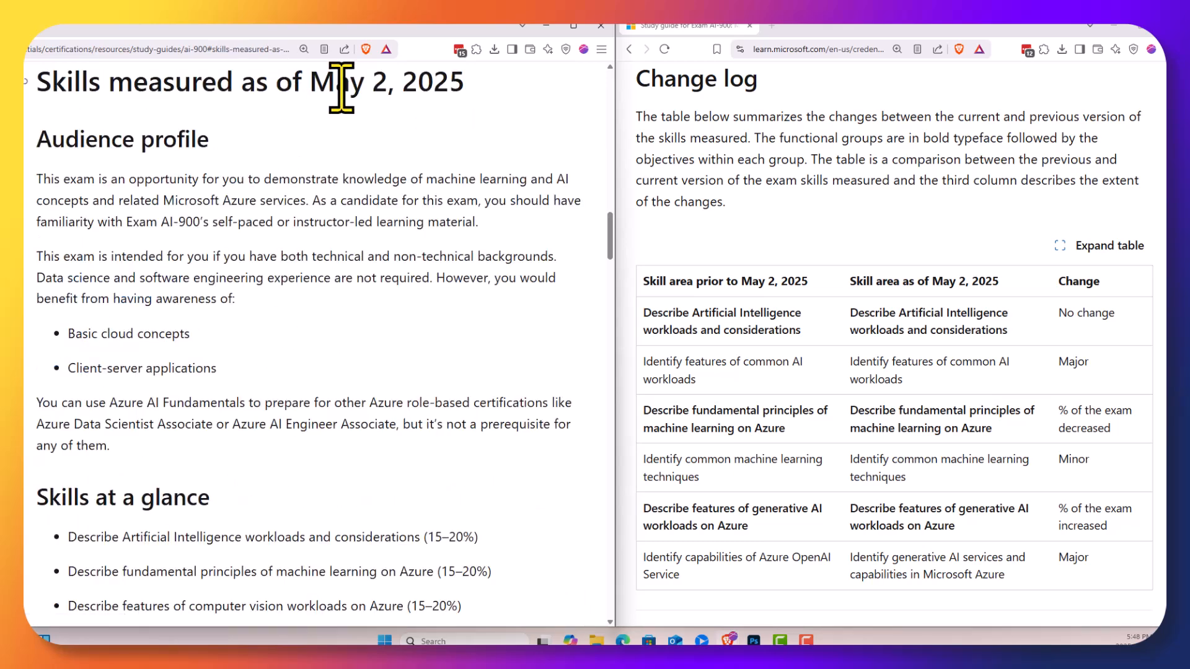
pyautogui.moveTo(347, 171)
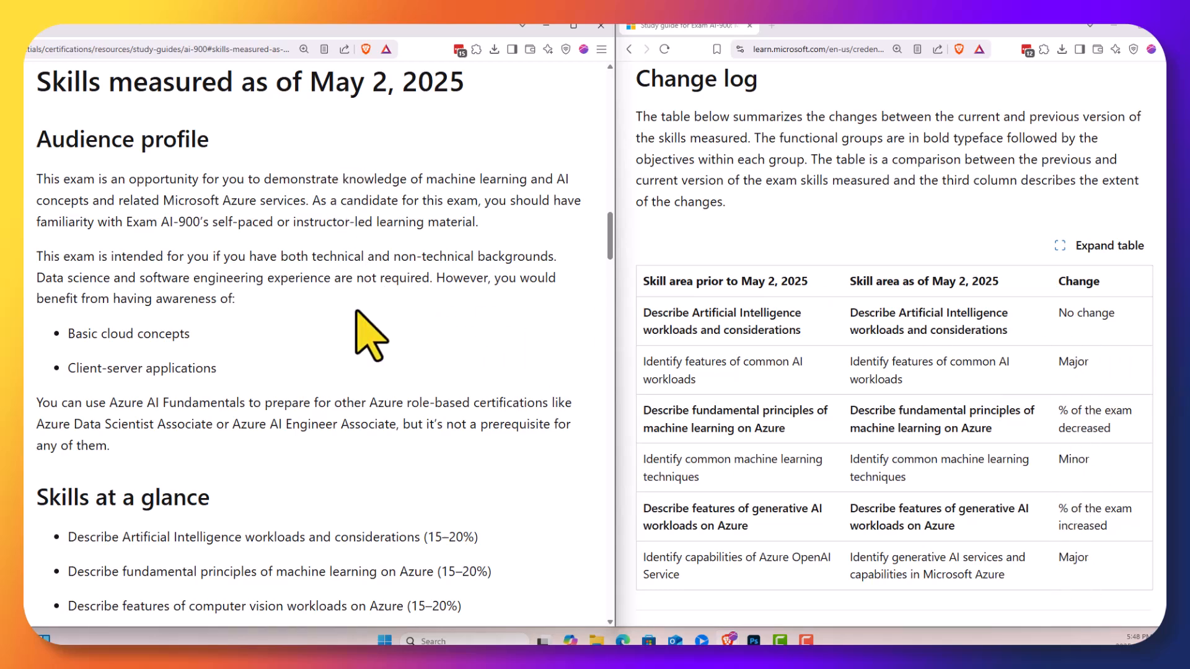
pyautogui.scroll(-3)
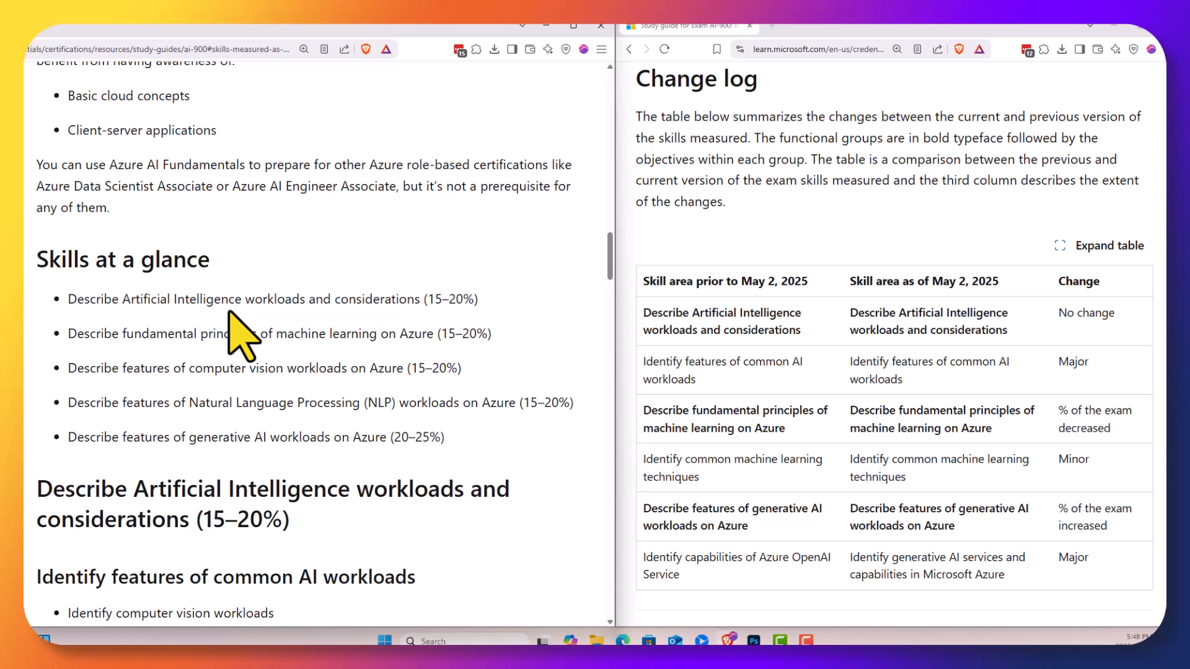
pyautogui.moveTo(283, 485)
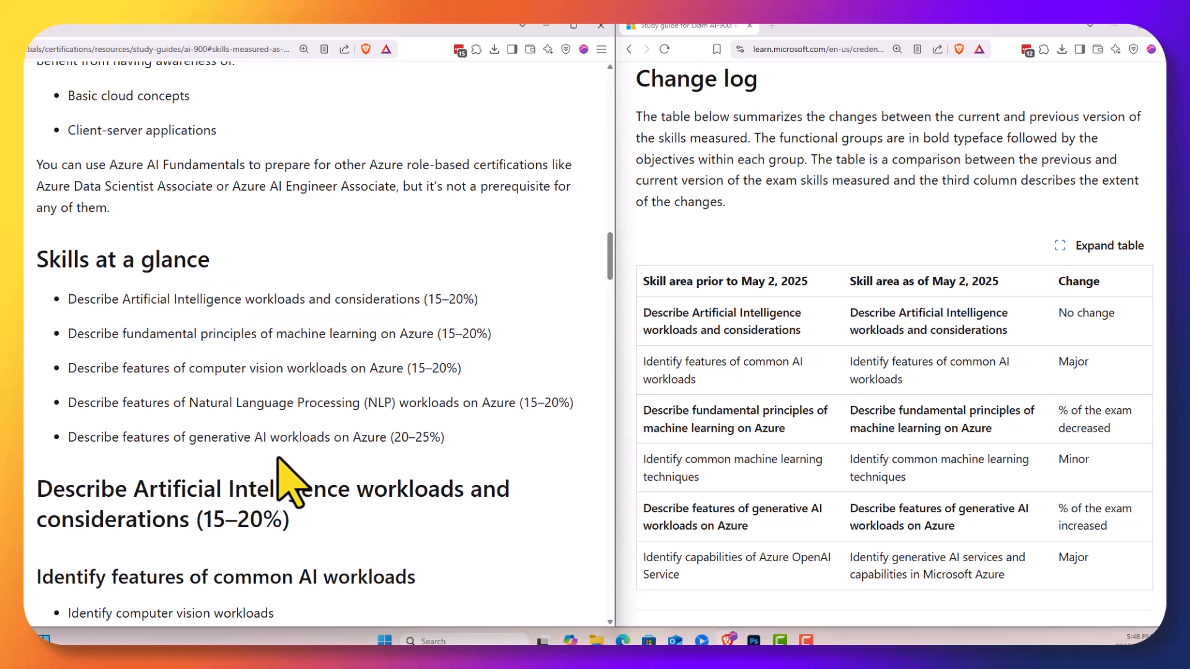
pyautogui.moveTo(1054, 418)
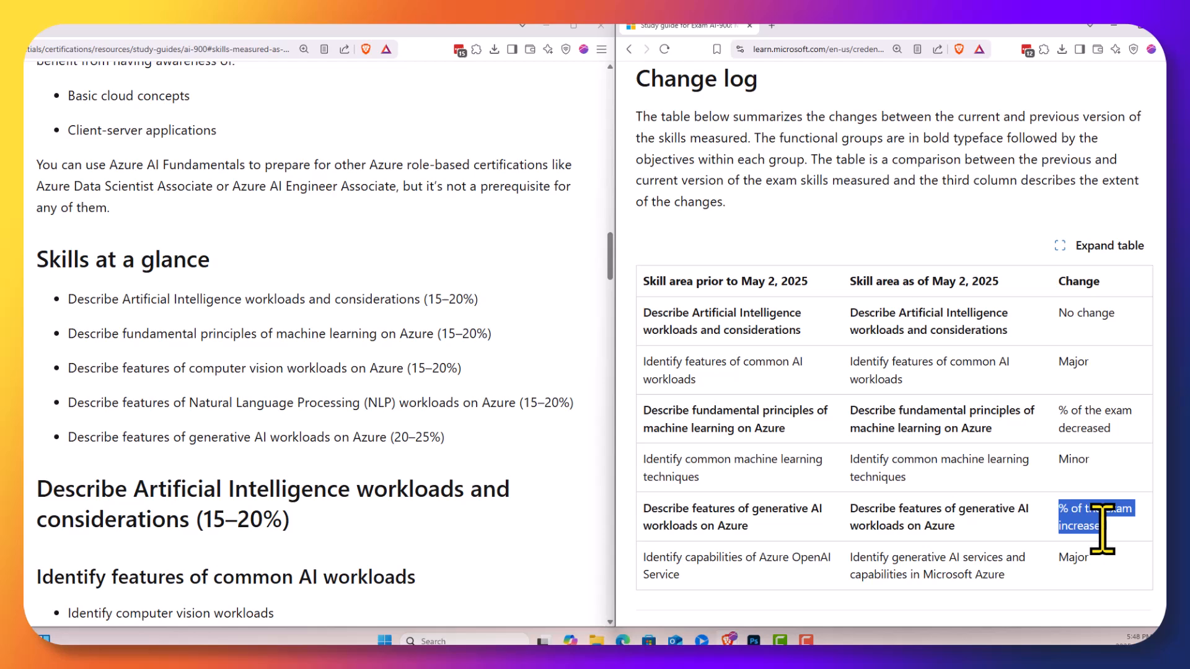
pyautogui.moveTo(452, 306)
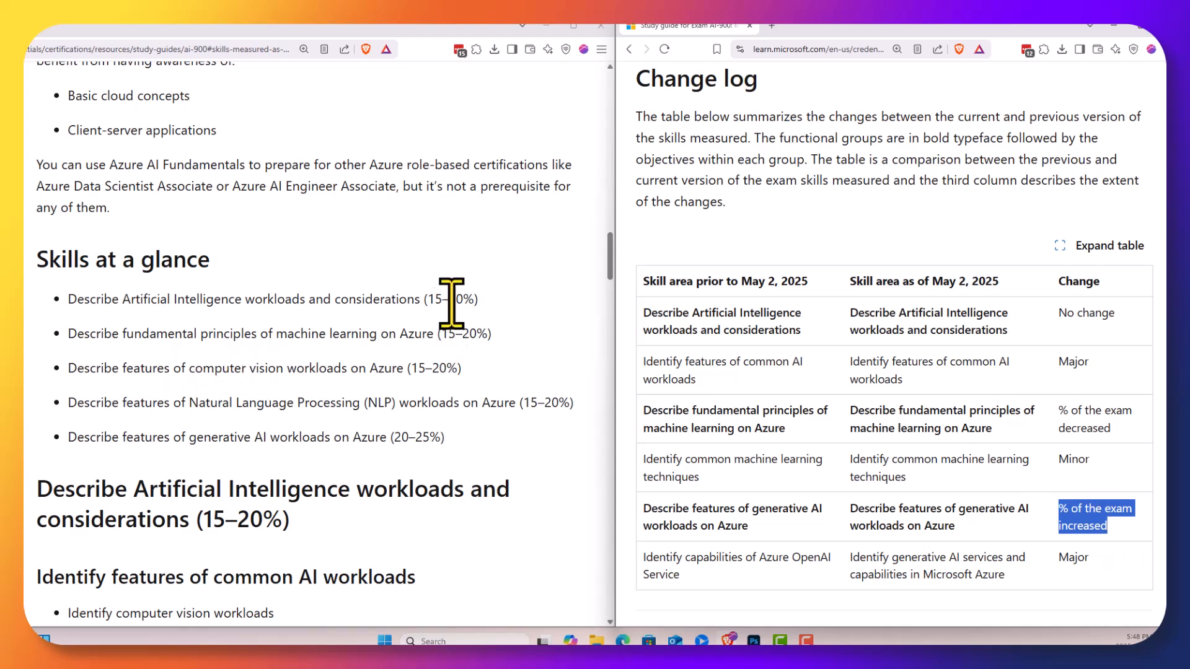
pyautogui.moveTo(699, 411)
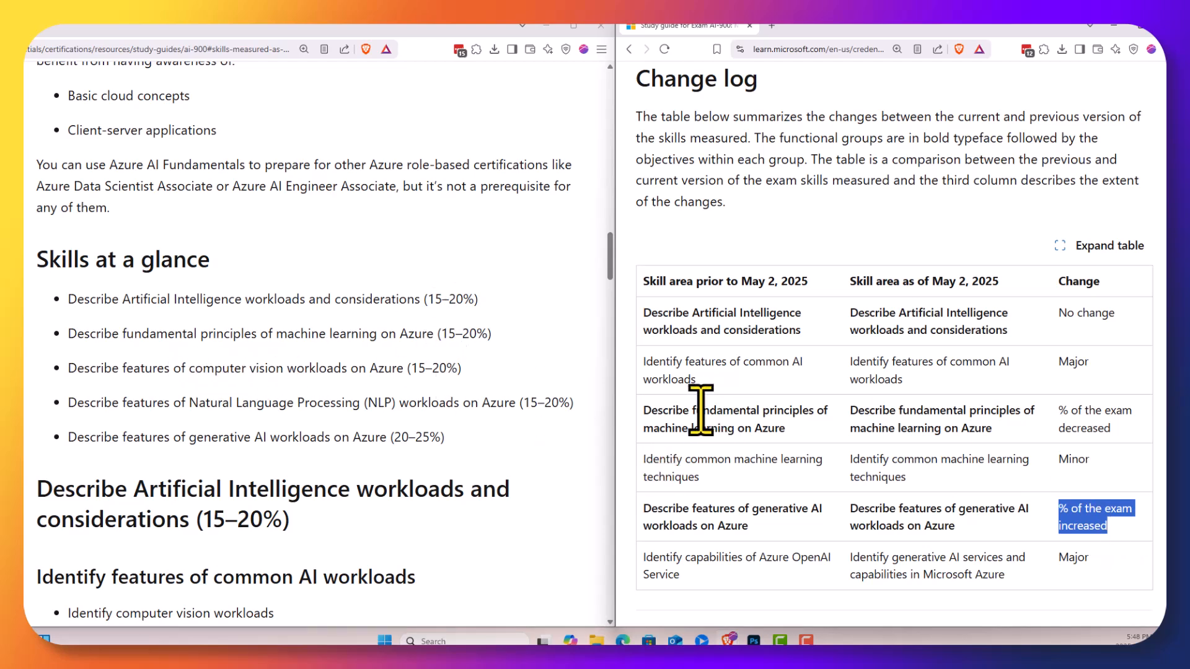
# - Highlight fundamental principles, the 15–20% machine learning weighting, and generative AI at 20–25%
pyautogui.doubleClick(720, 410)
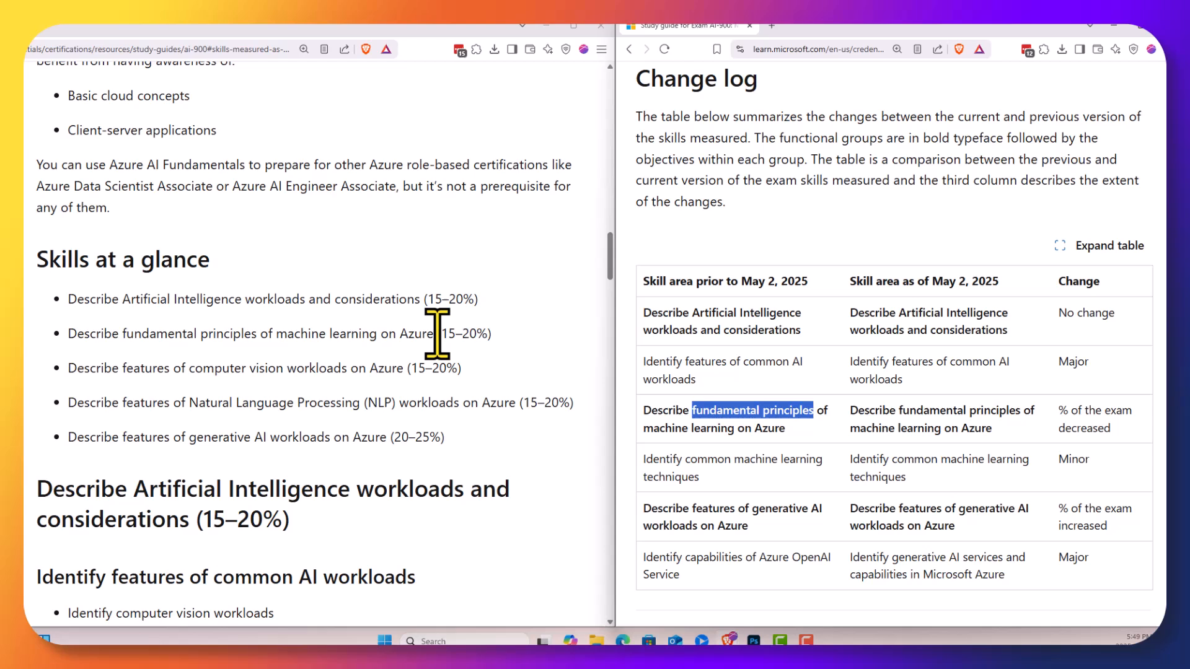
pyautogui.moveTo(442, 333); pyautogui.dragTo(491, 333)
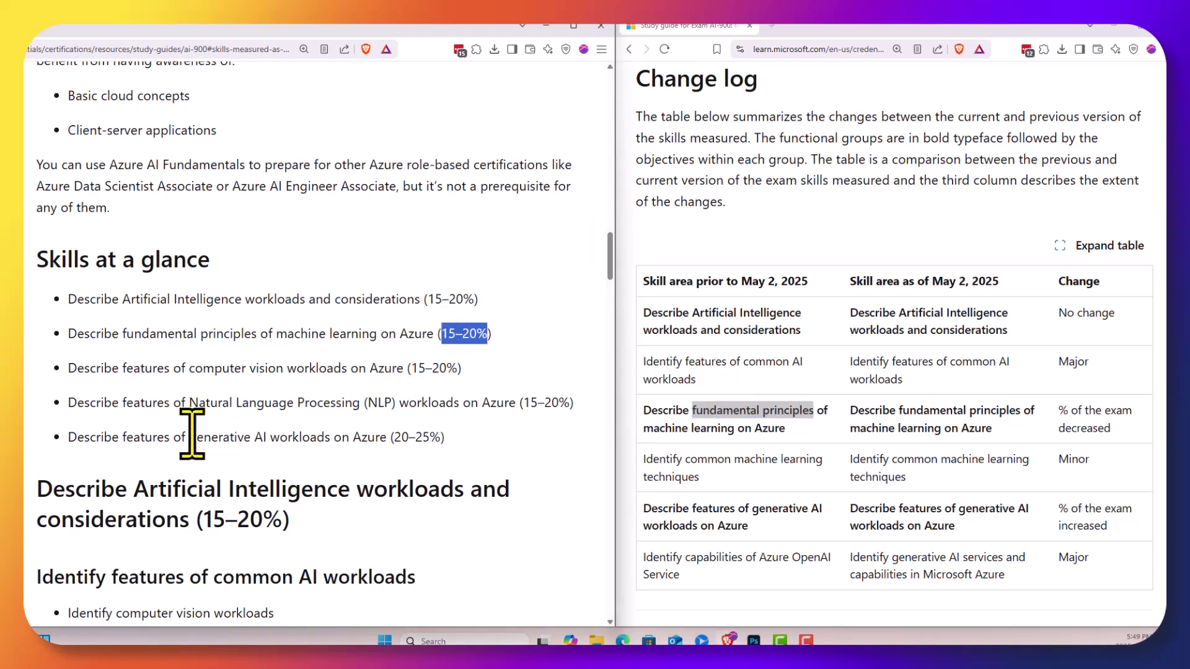
pyautogui.doubleClick(226, 437)
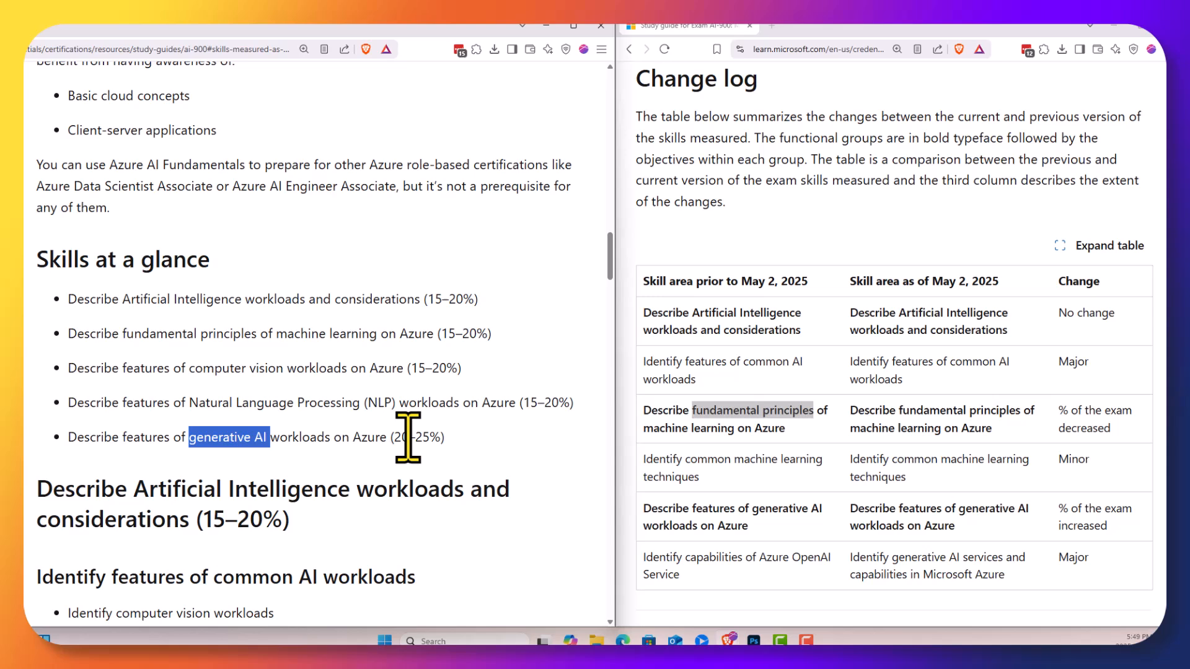
pyautogui.moveTo(393, 436); pyautogui.dragTo(432, 436)
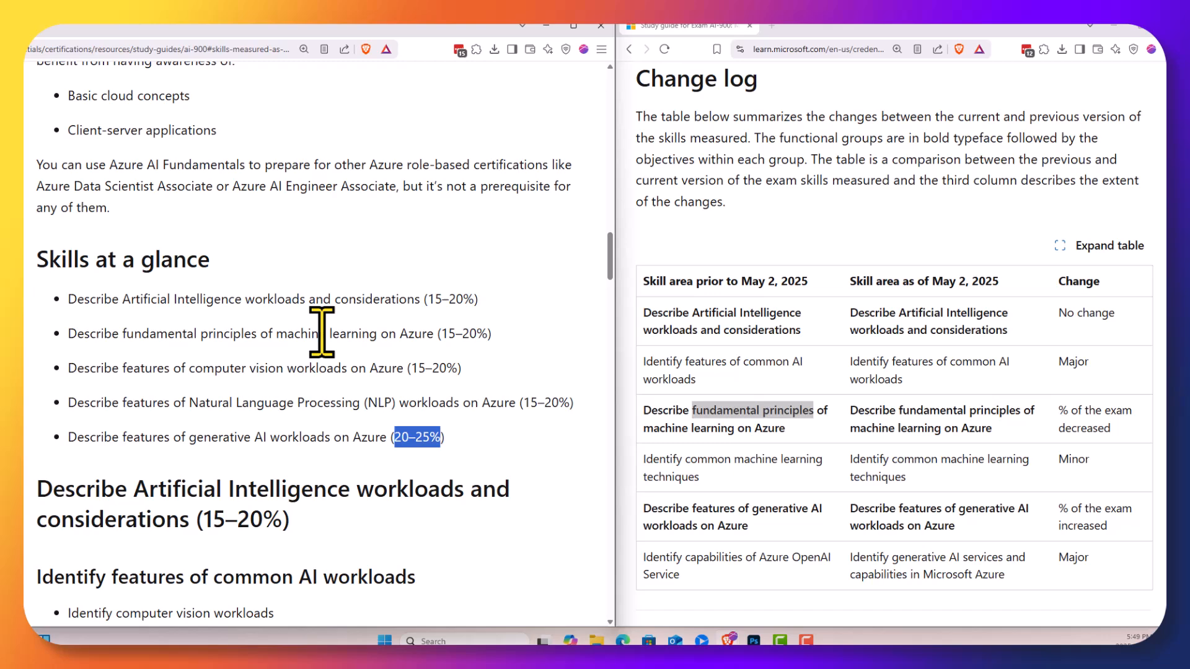
pyautogui.moveTo(348, 438)
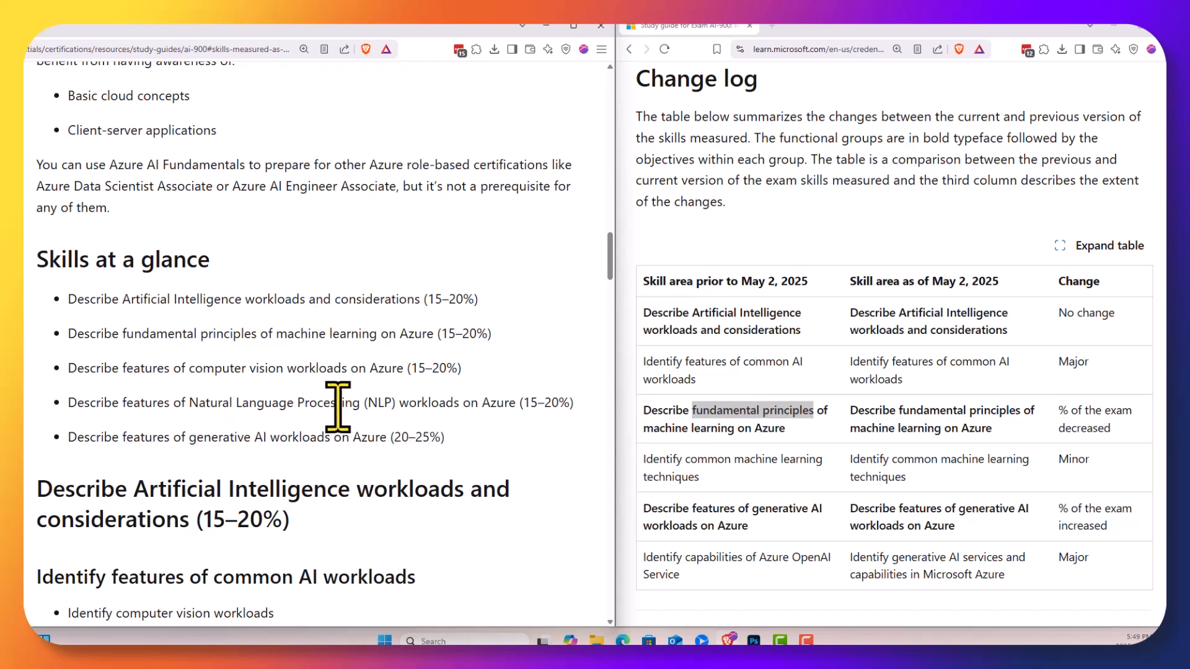
# - Scroll down to the AI workloads and considerations (15–20%) objectives and responsible AI bullets
pyautogui.scroll(-3)
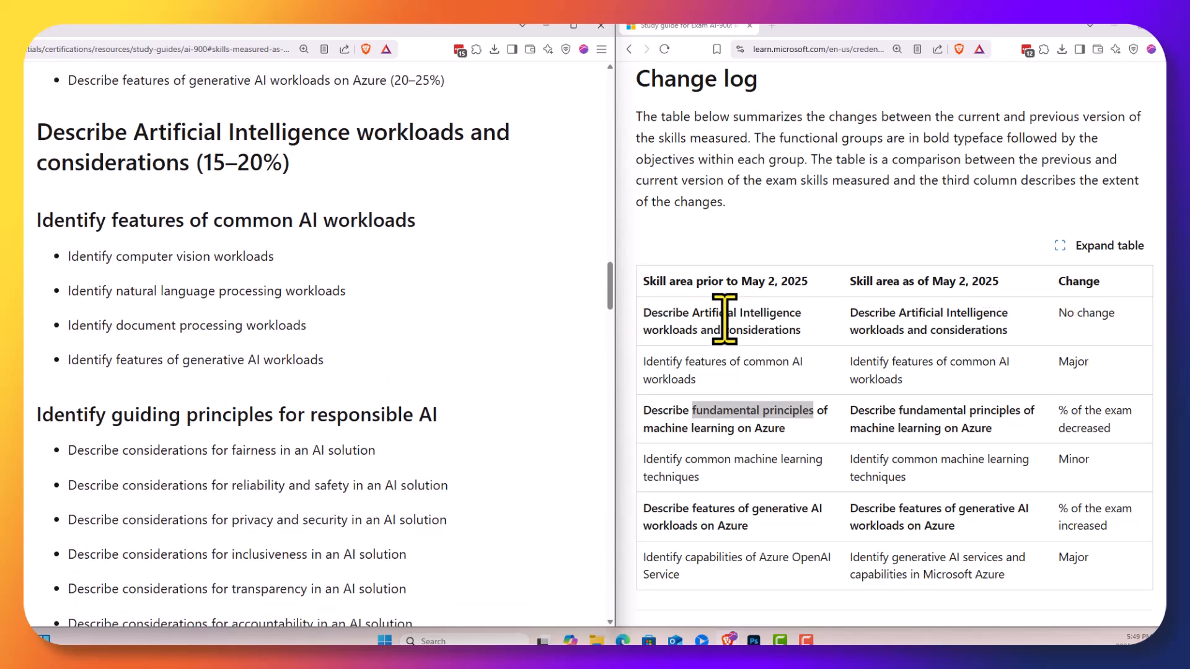
pyautogui.moveTo(342, 220)
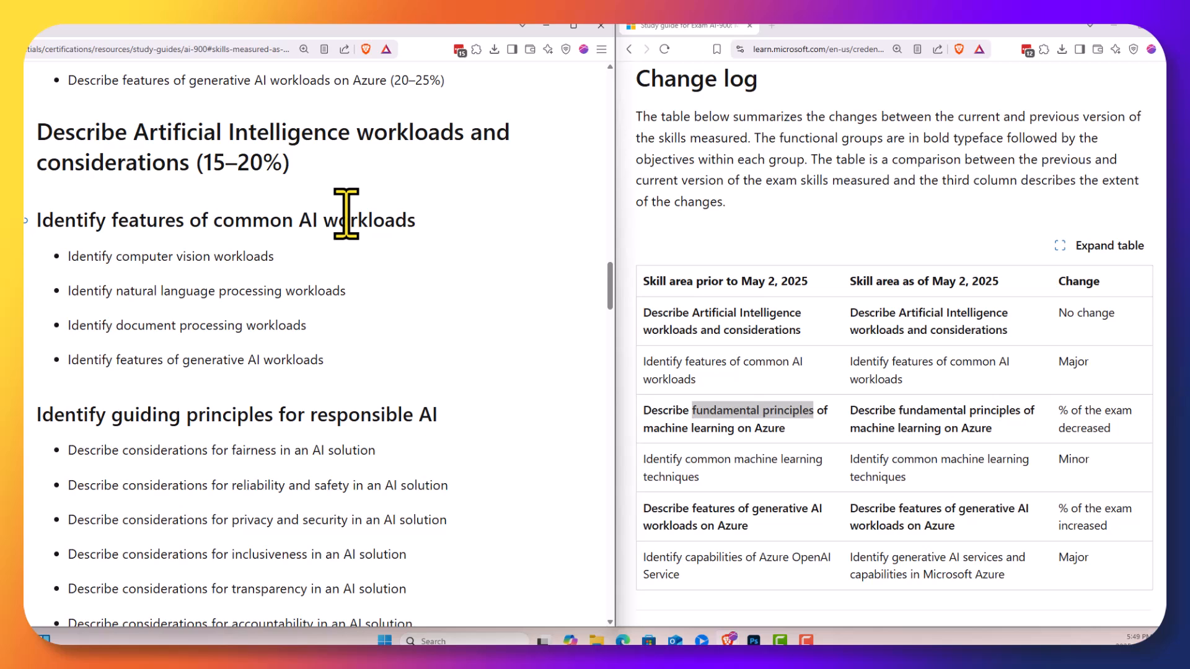
pyautogui.moveTo(118, 258)
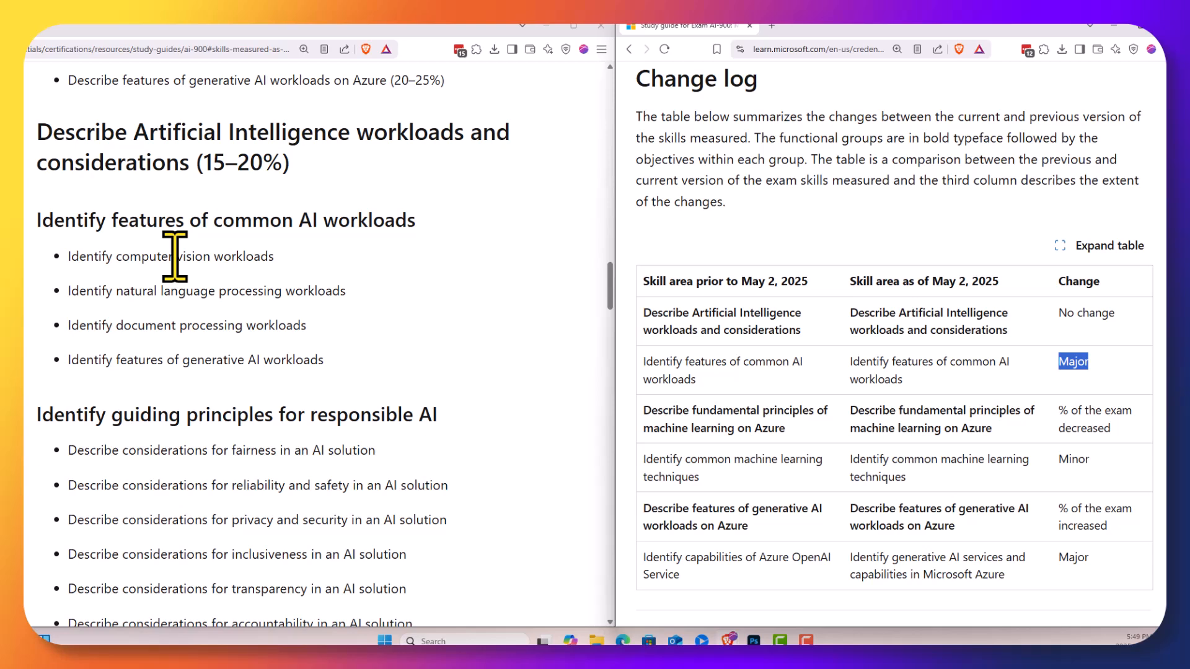
pyautogui.moveTo(176, 306)
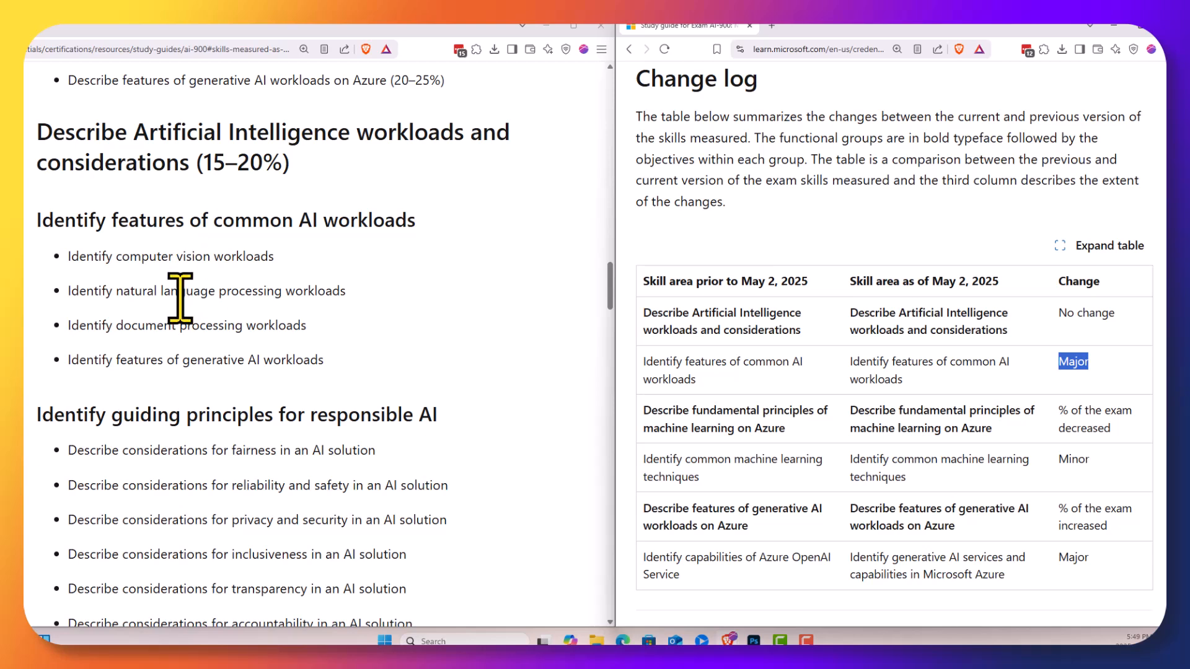
pyautogui.moveTo(235, 371)
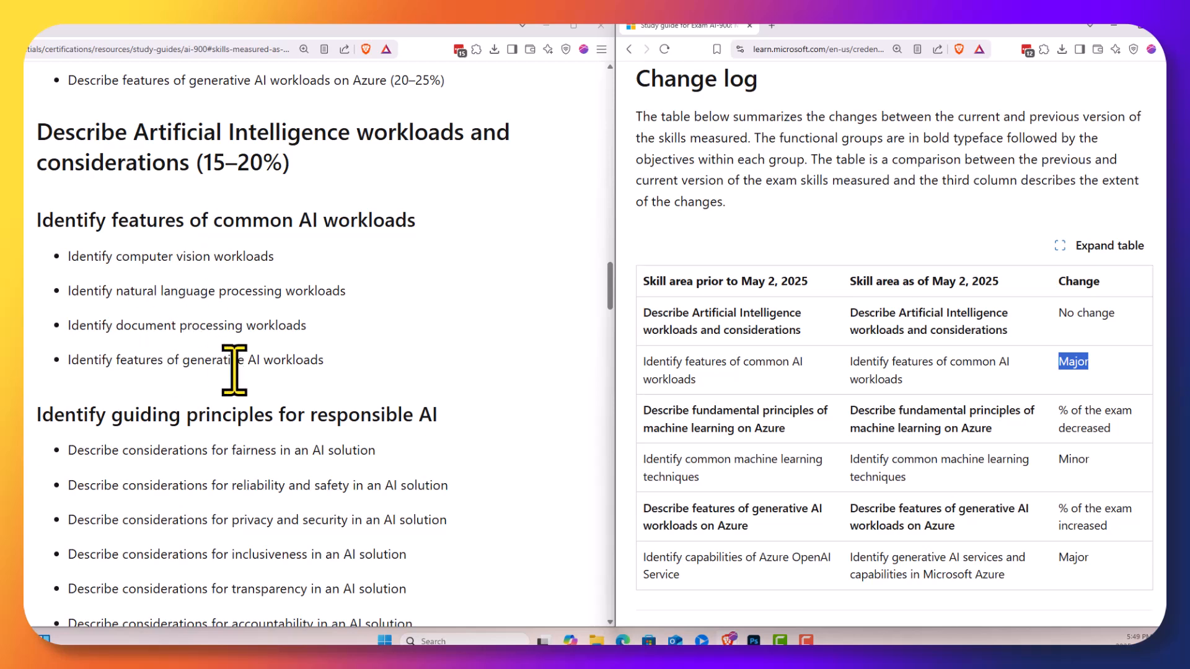
pyautogui.moveTo(259, 267)
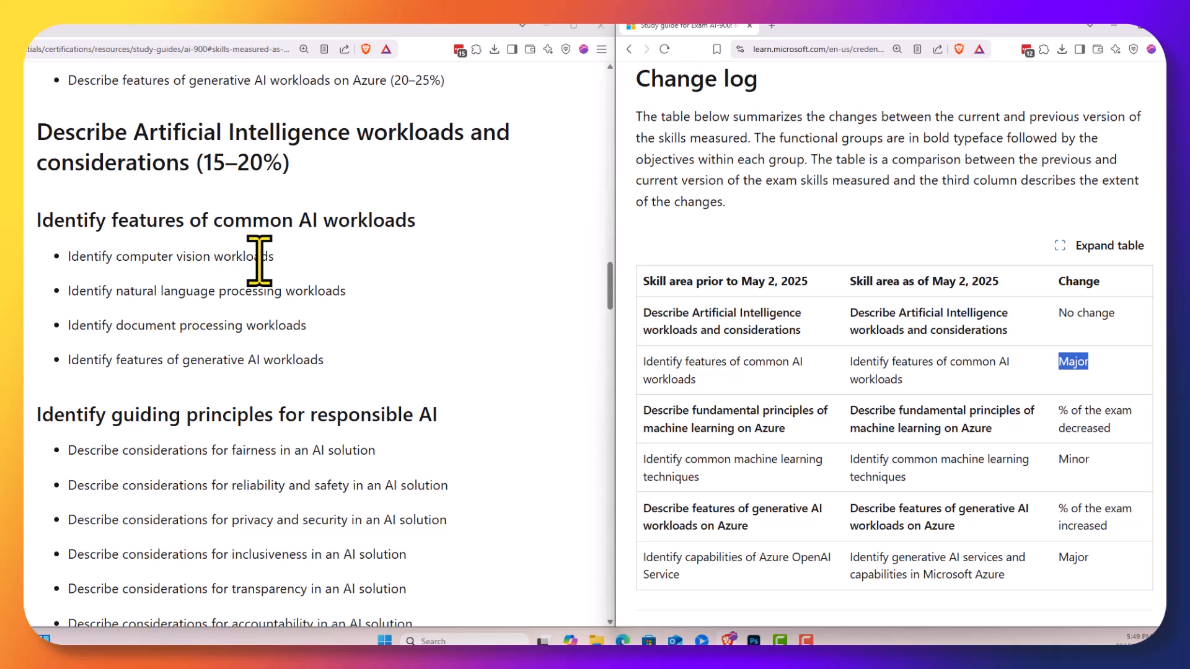
pyautogui.moveTo(226, 255)
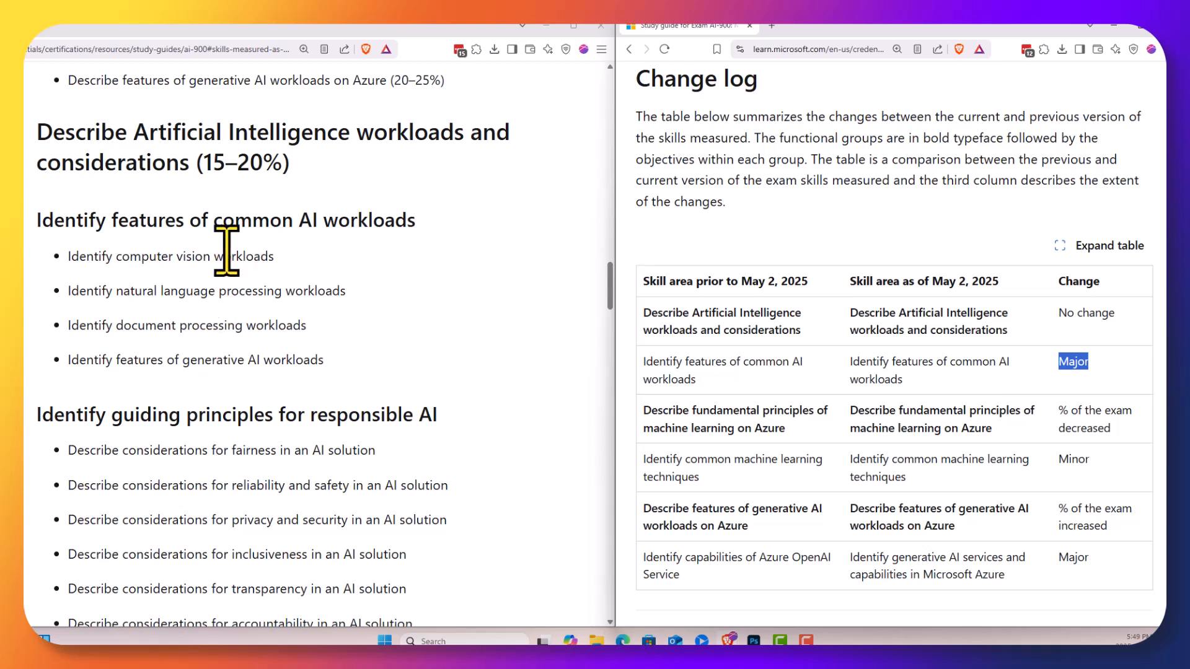
pyautogui.moveTo(392, 268)
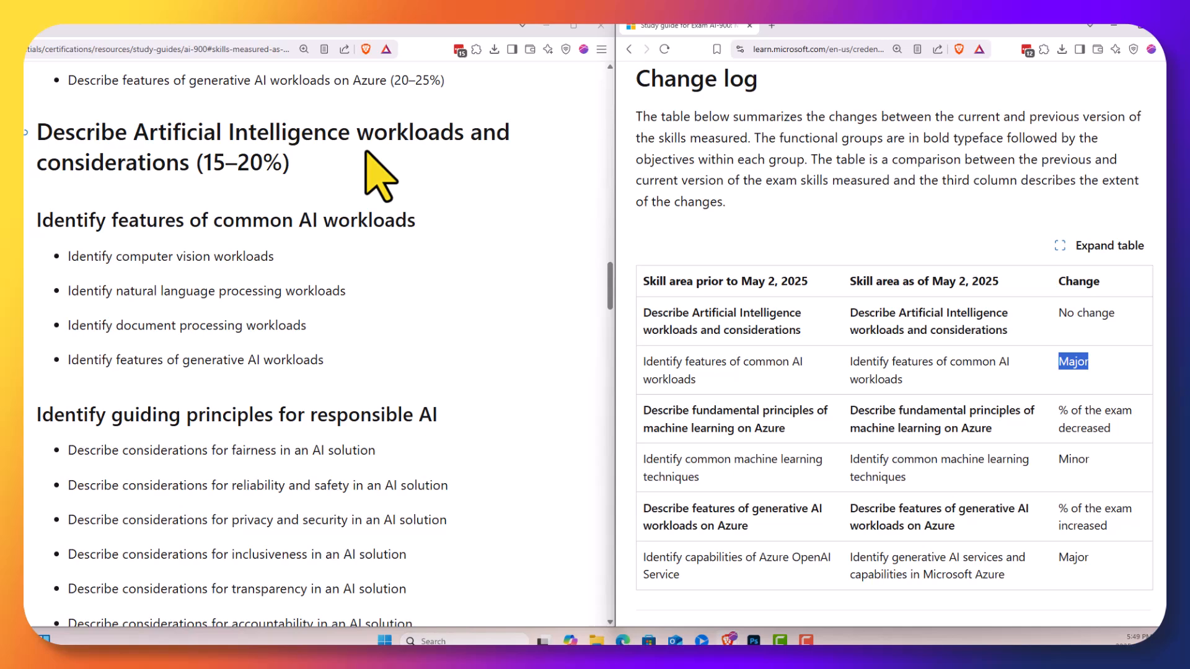
# - Scroll past the machine learning objectives, select the 'Minor' rating, and continue to computer vision
pyautogui.scroll(-3)
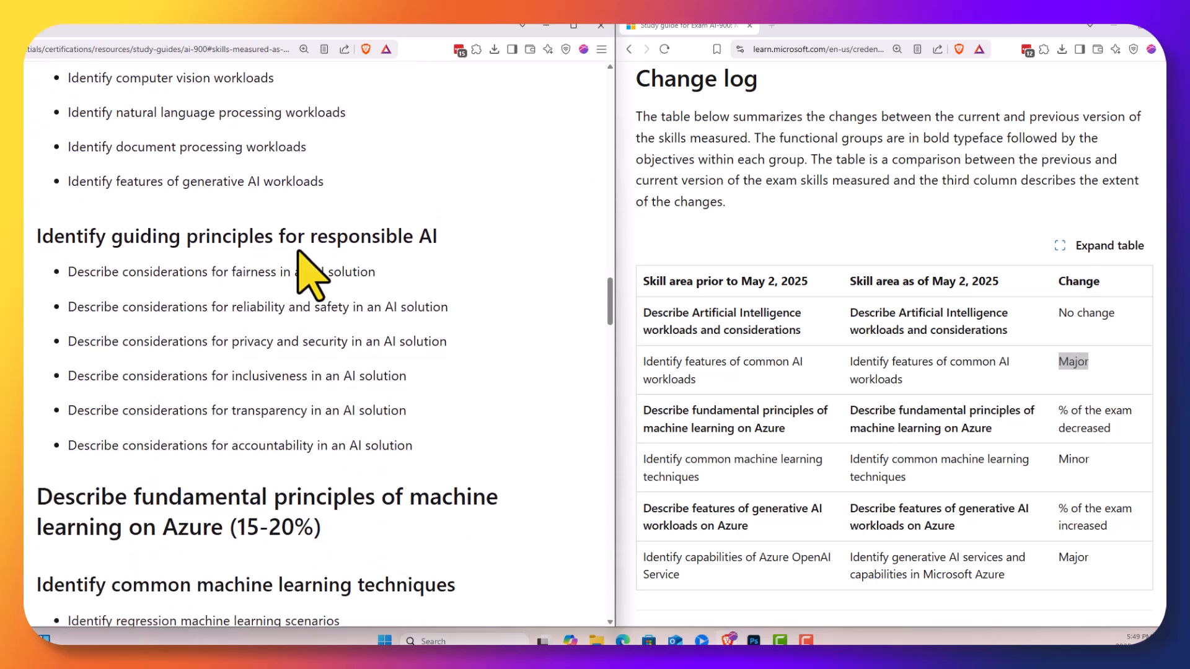
pyautogui.scroll(-3)
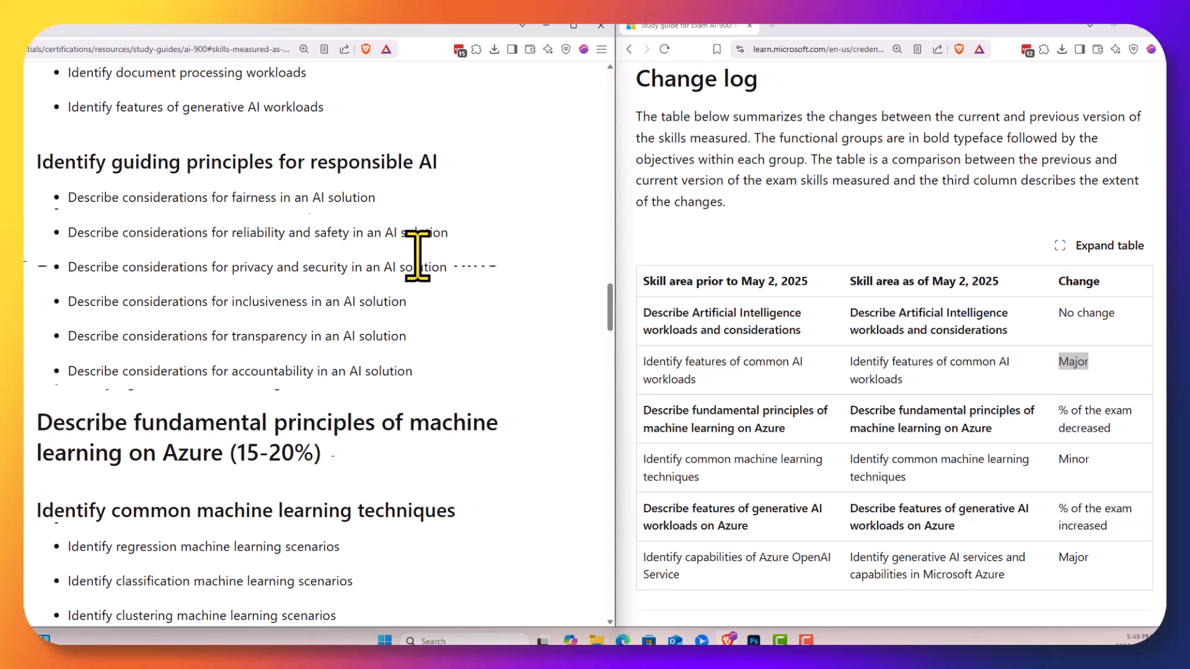
pyautogui.scroll(-3)
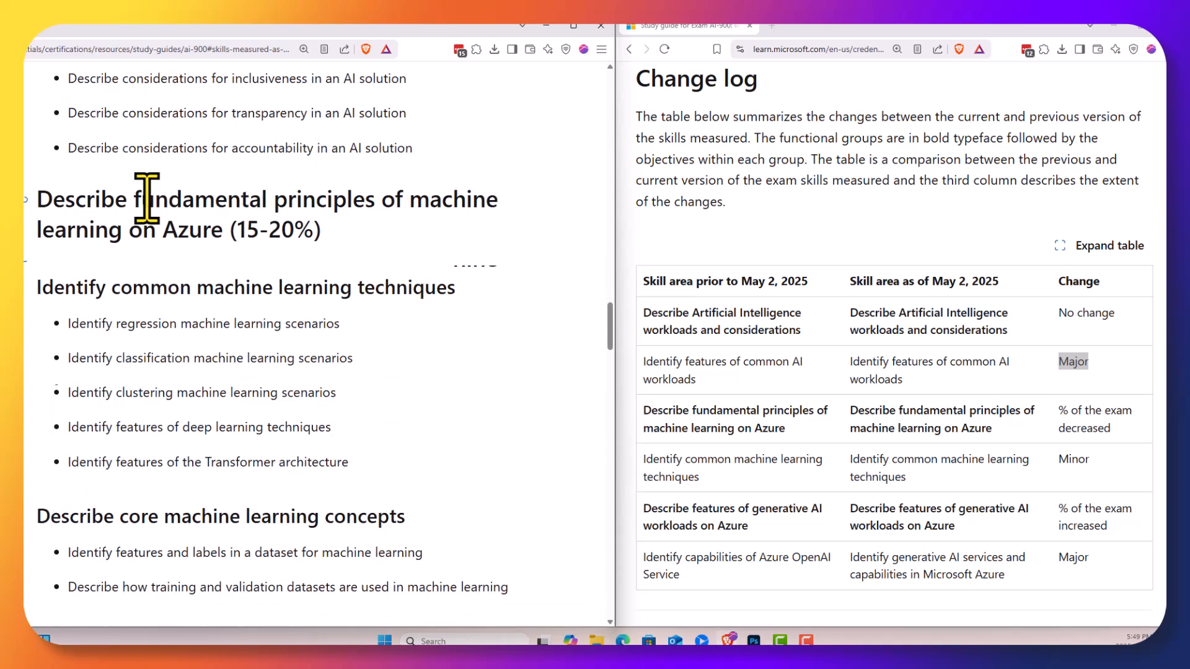
pyautogui.moveTo(229, 230)
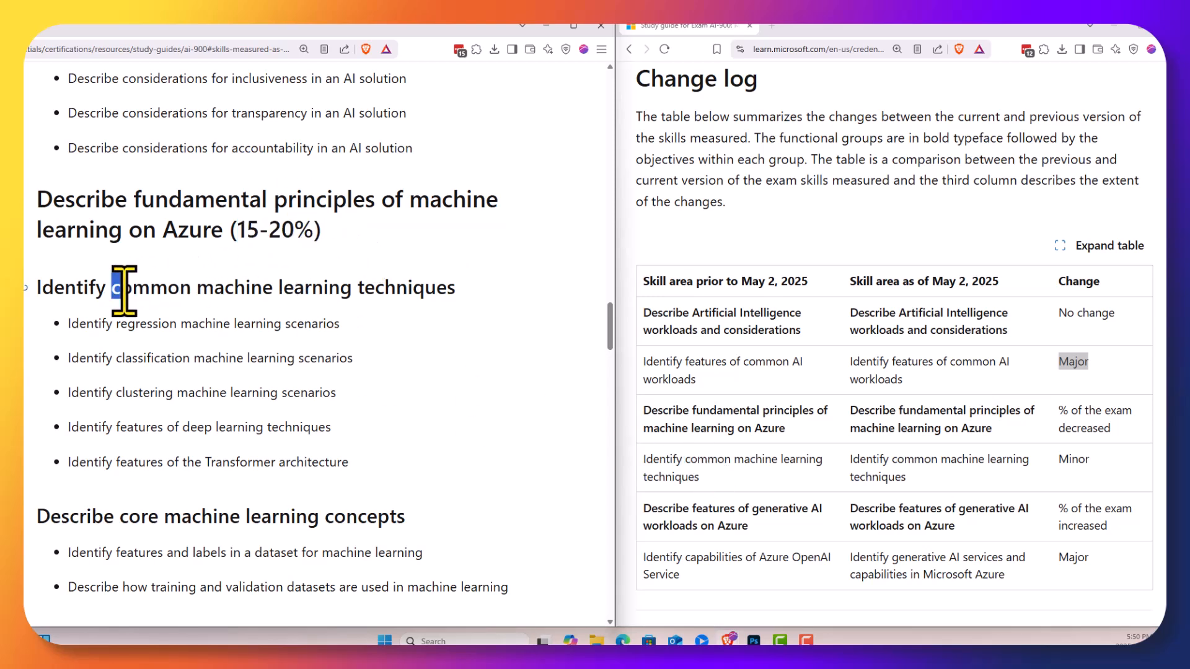
pyautogui.moveTo(113, 287); pyautogui.dragTo(439, 287)
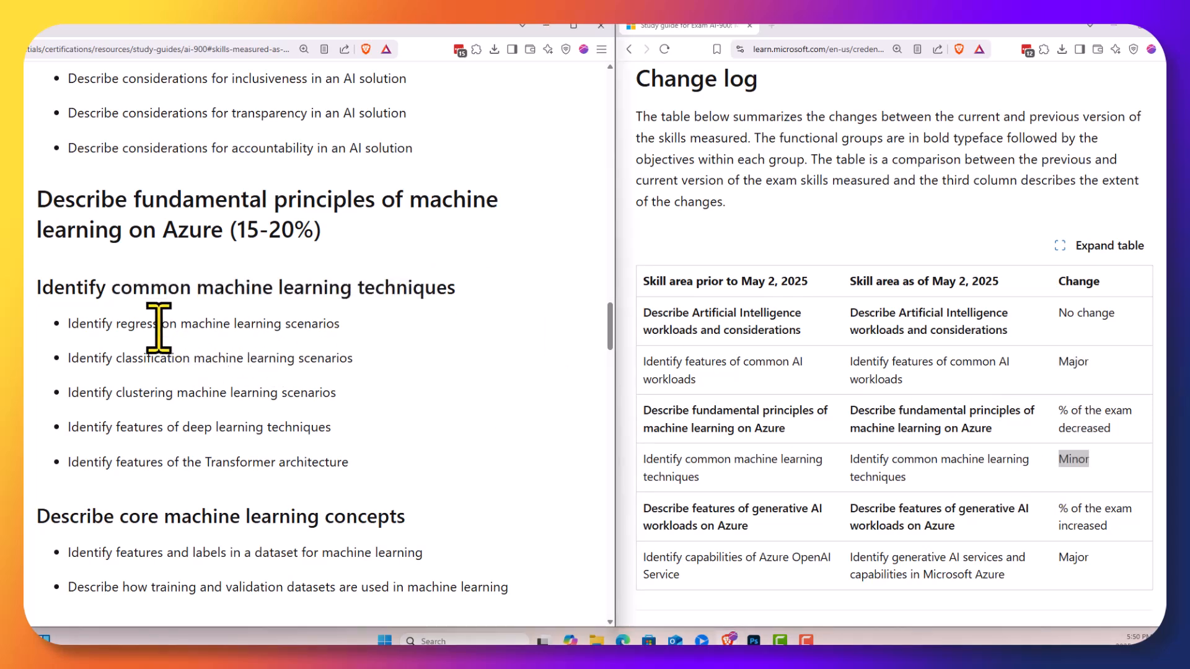
pyautogui.doubleClick(147, 323)
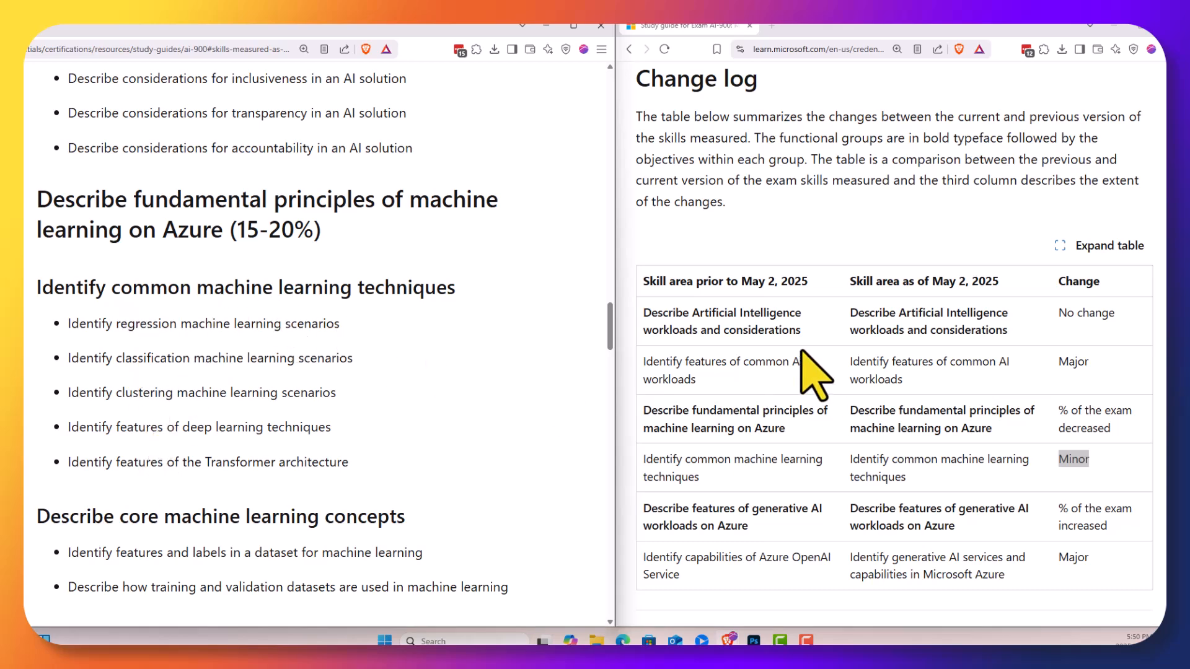
pyautogui.scroll(-3)
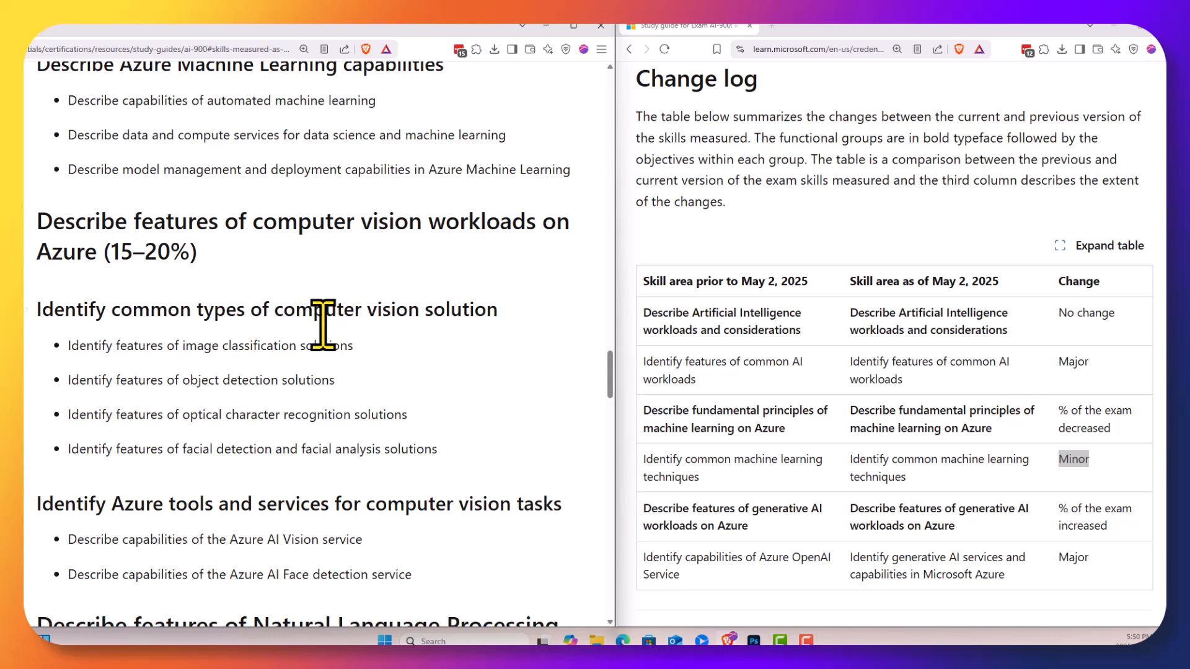
# - Scroll to generative AI (20–25%), then select 'Major' and 'Azure AI Foundry model catalog'
pyautogui.scroll(-3)
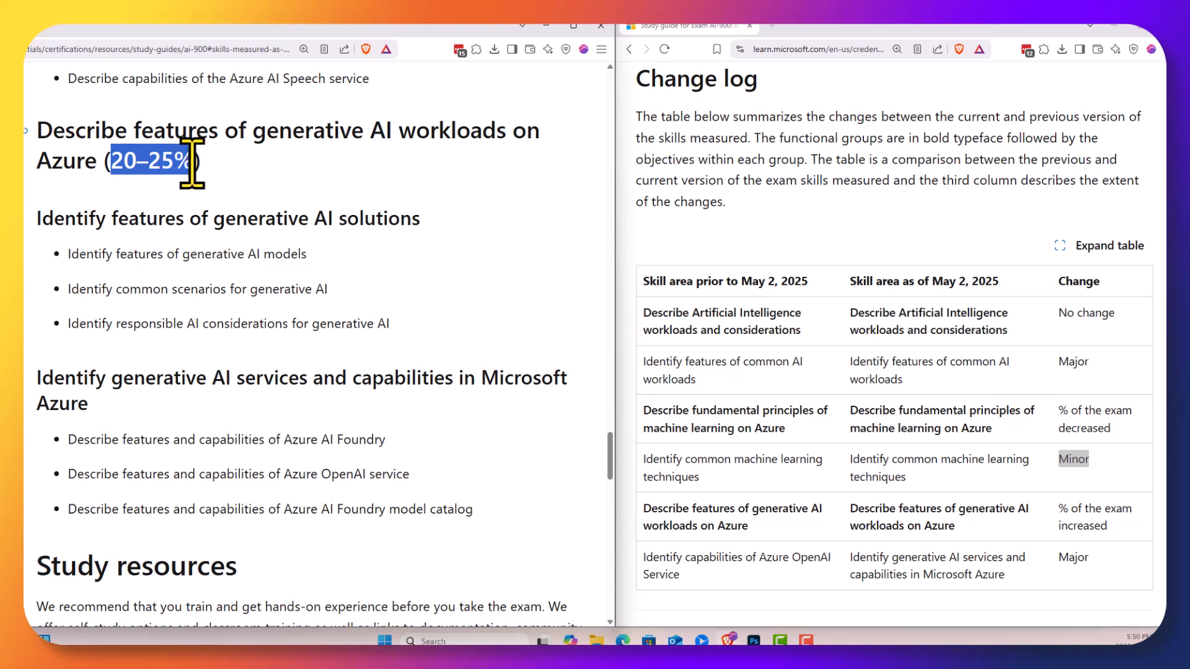
pyautogui.moveTo(328, 474)
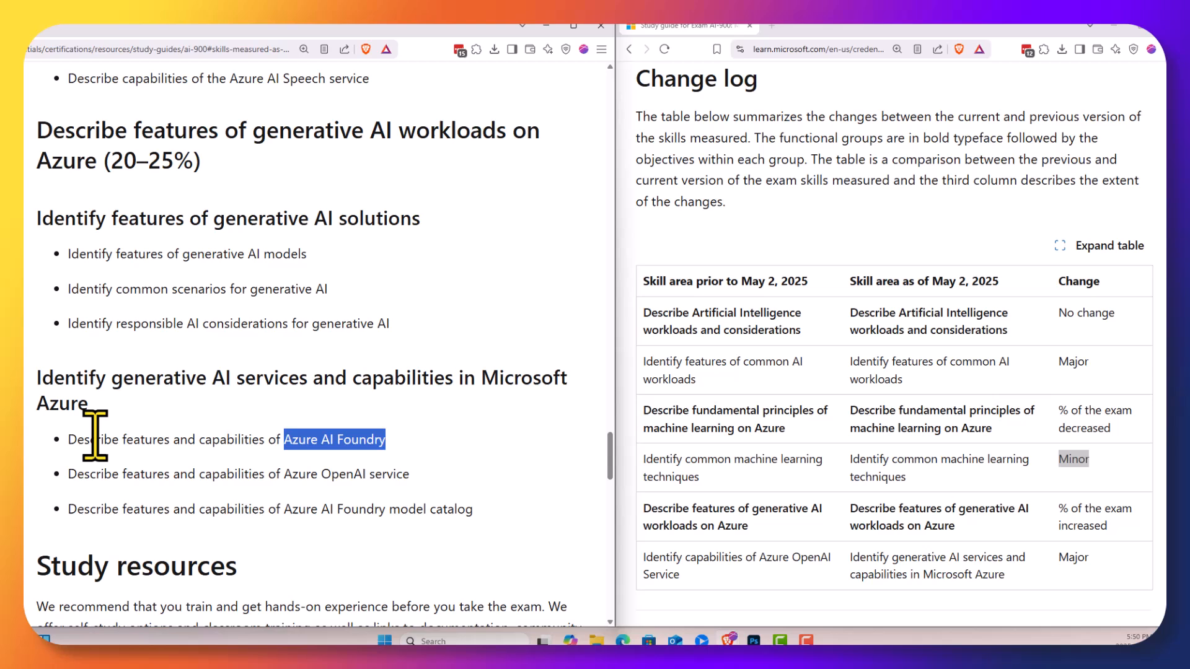
pyautogui.moveTo(329, 487)
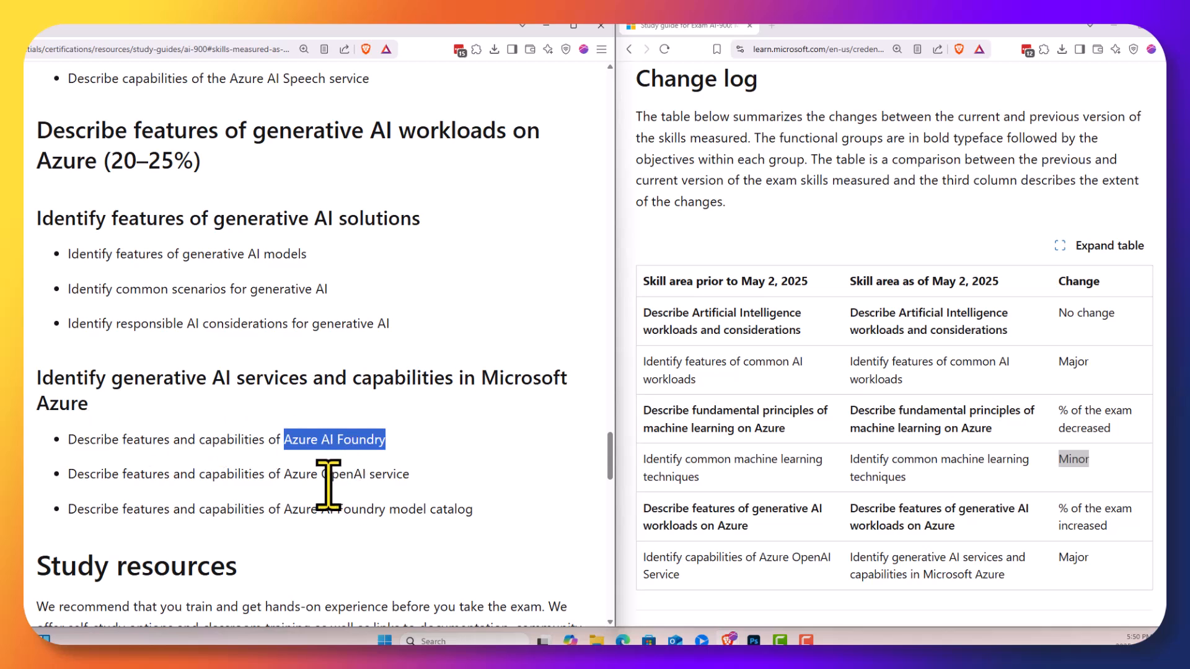
pyautogui.moveTo(321, 474); pyautogui.dragTo(408, 474)
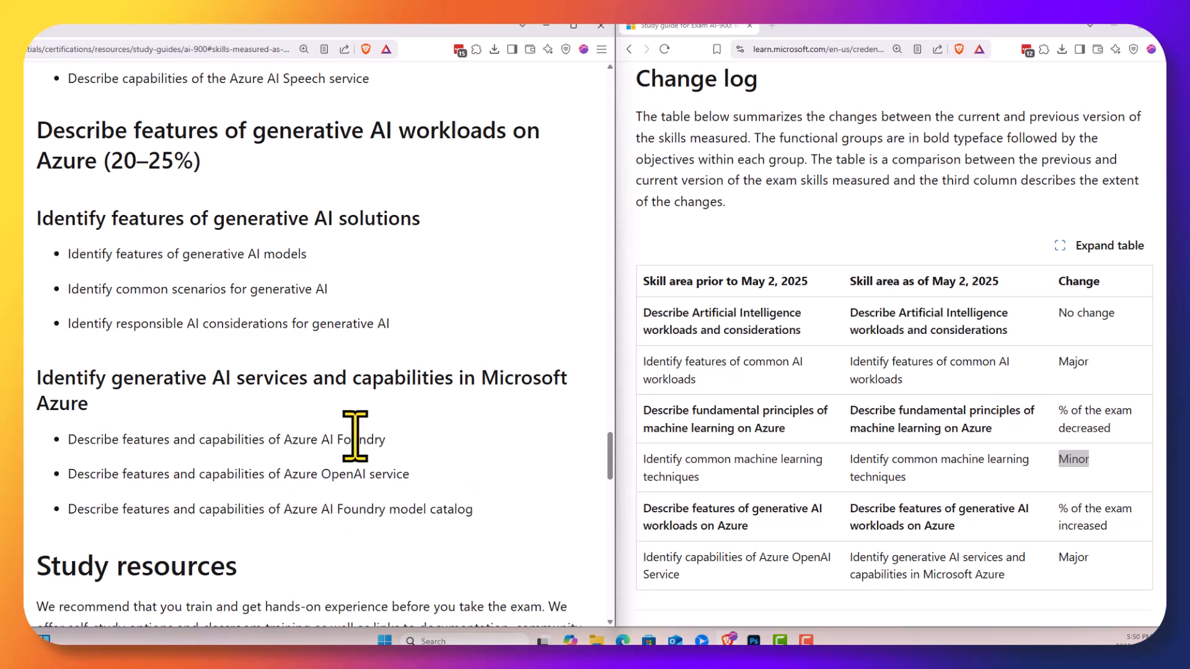
pyautogui.doubleClick(1074, 557)
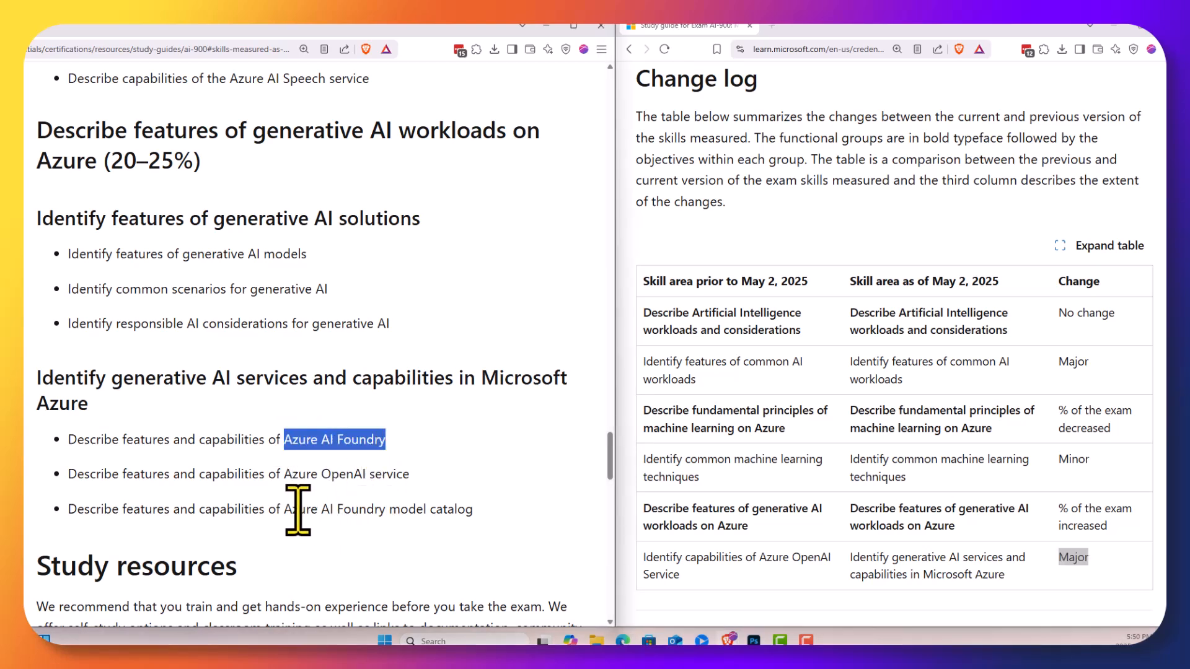
pyautogui.moveTo(284, 509); pyautogui.dragTo(466, 510)
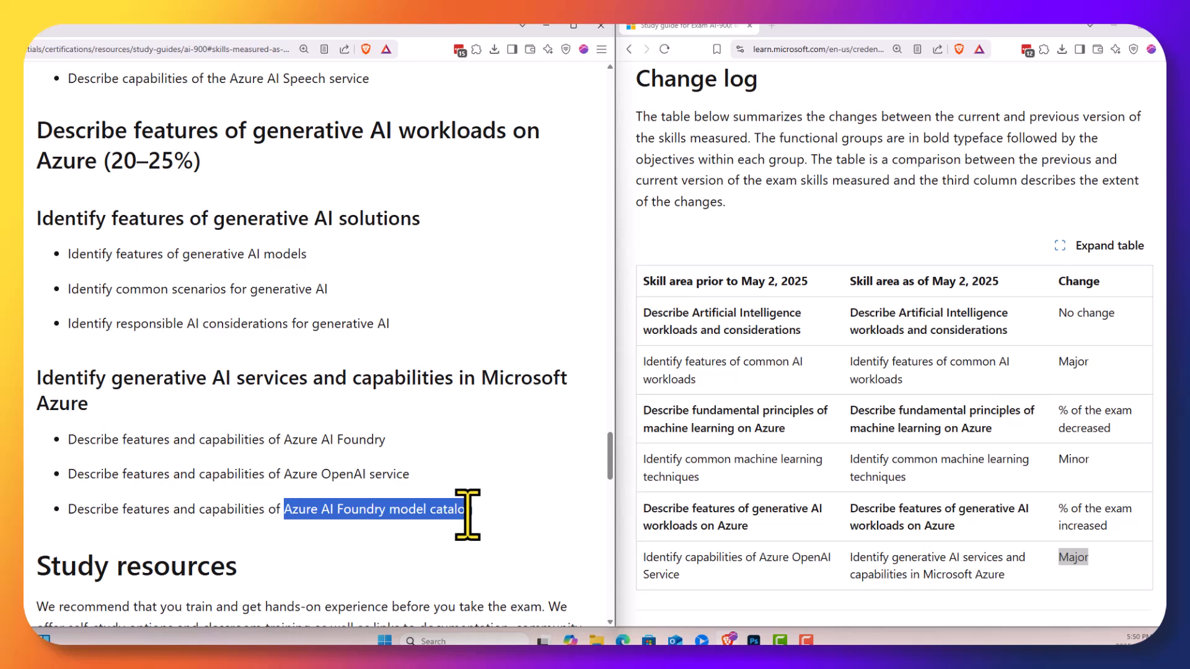
pyautogui.moveTo(470, 514); pyautogui.dragTo(361, 509)
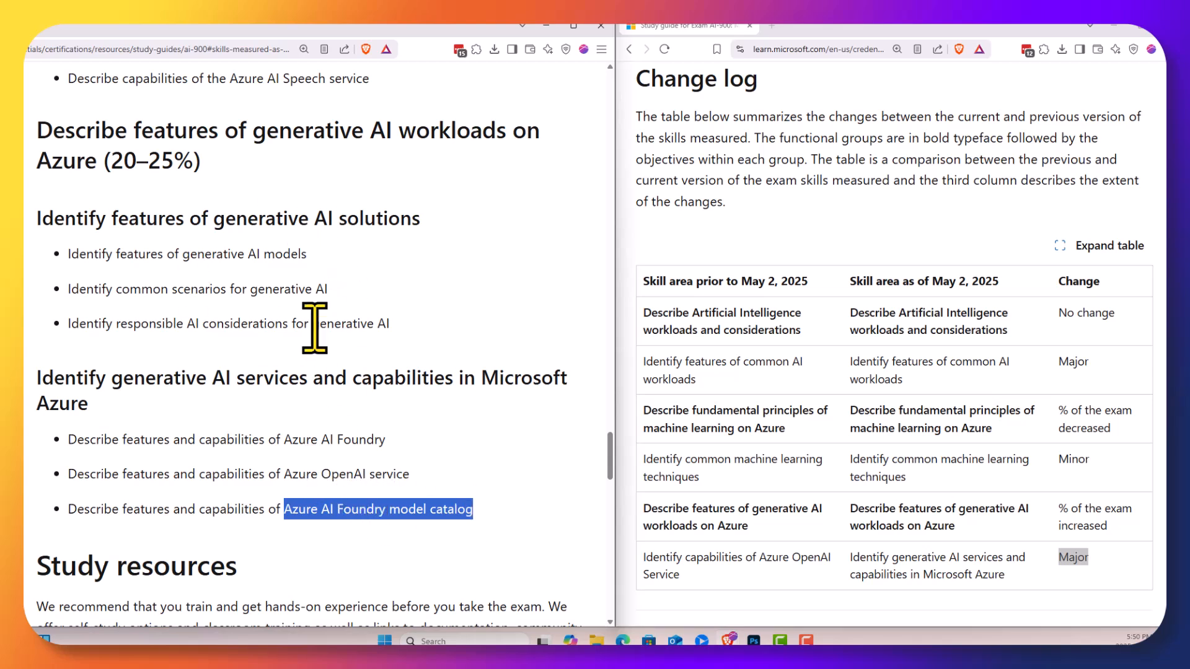
pyautogui.moveTo(246, 289)
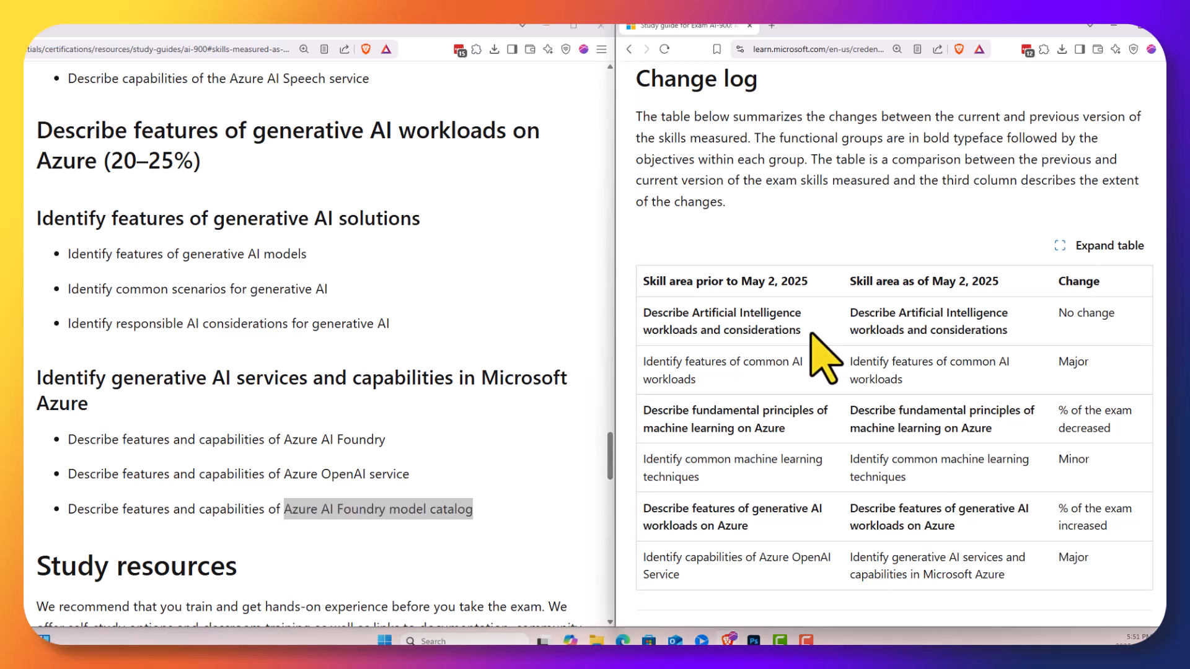
pyautogui.moveTo(1065, 419)
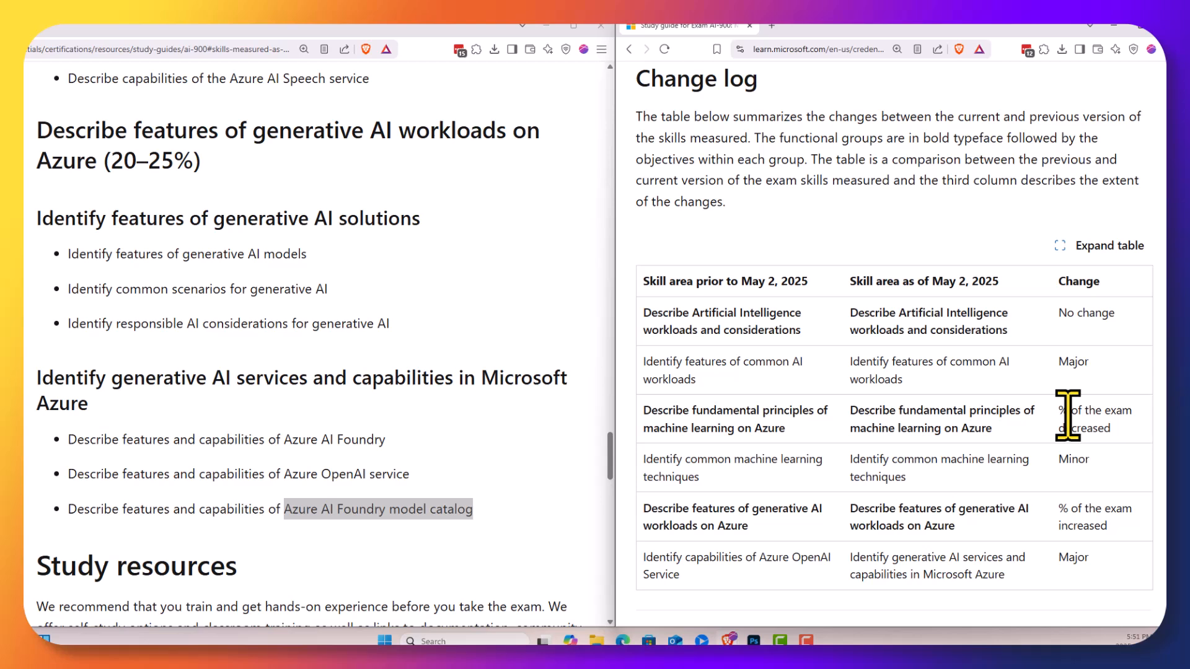
pyautogui.moveTo(316, 470)
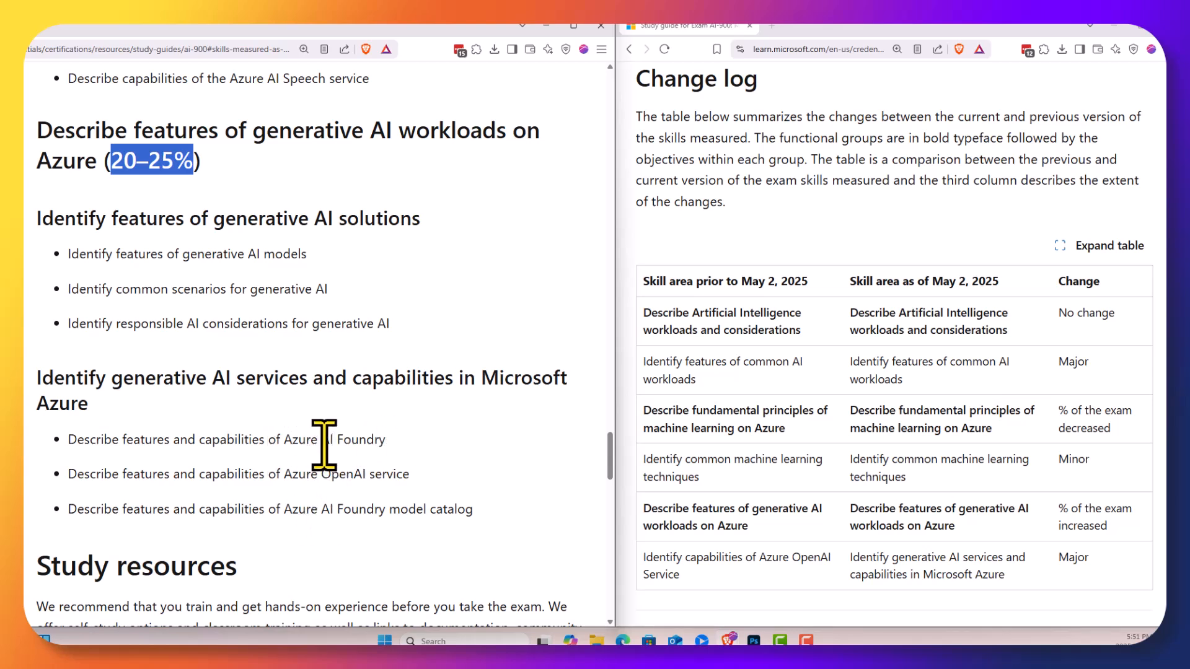
pyautogui.moveTo(357, 478)
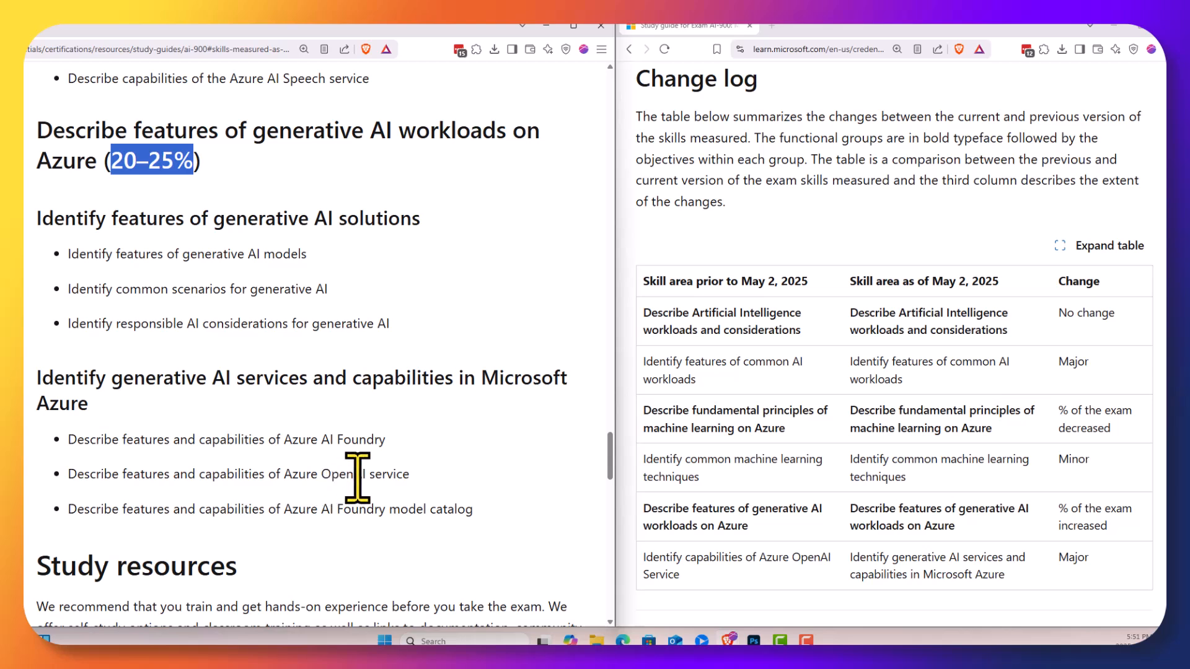
pyautogui.moveTo(114, 219)
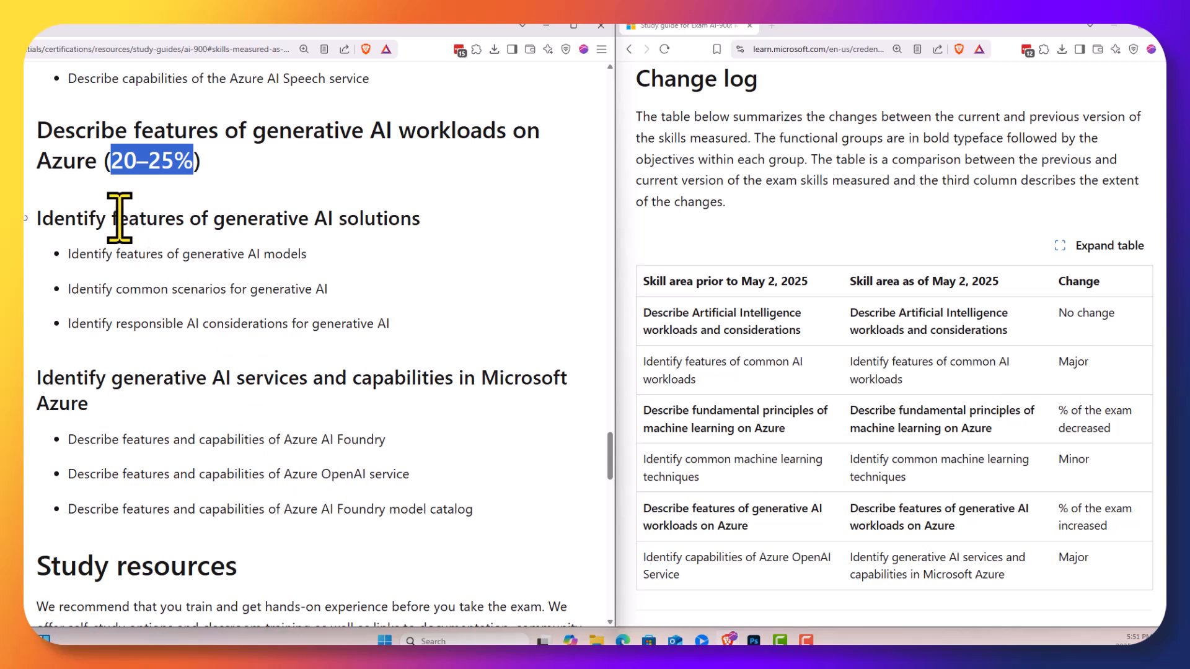
# - Deselect the '20–25%' weighting text on the study guide page
pyautogui.click(183, 161)
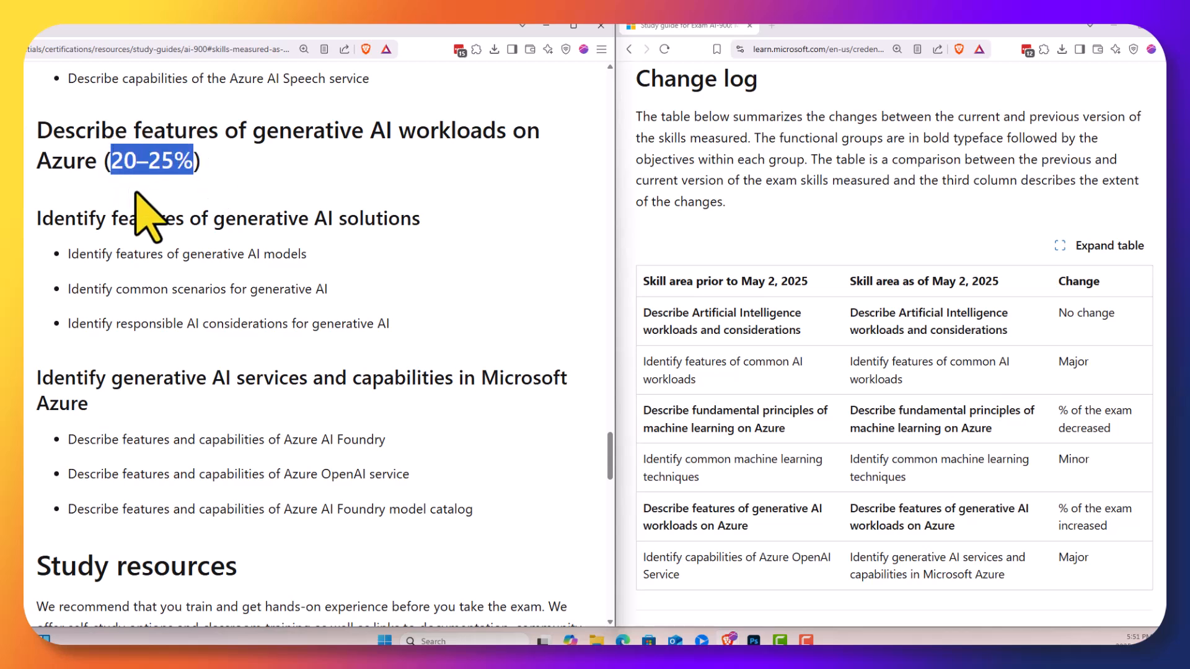
pyautogui.moveTo(166, 171)
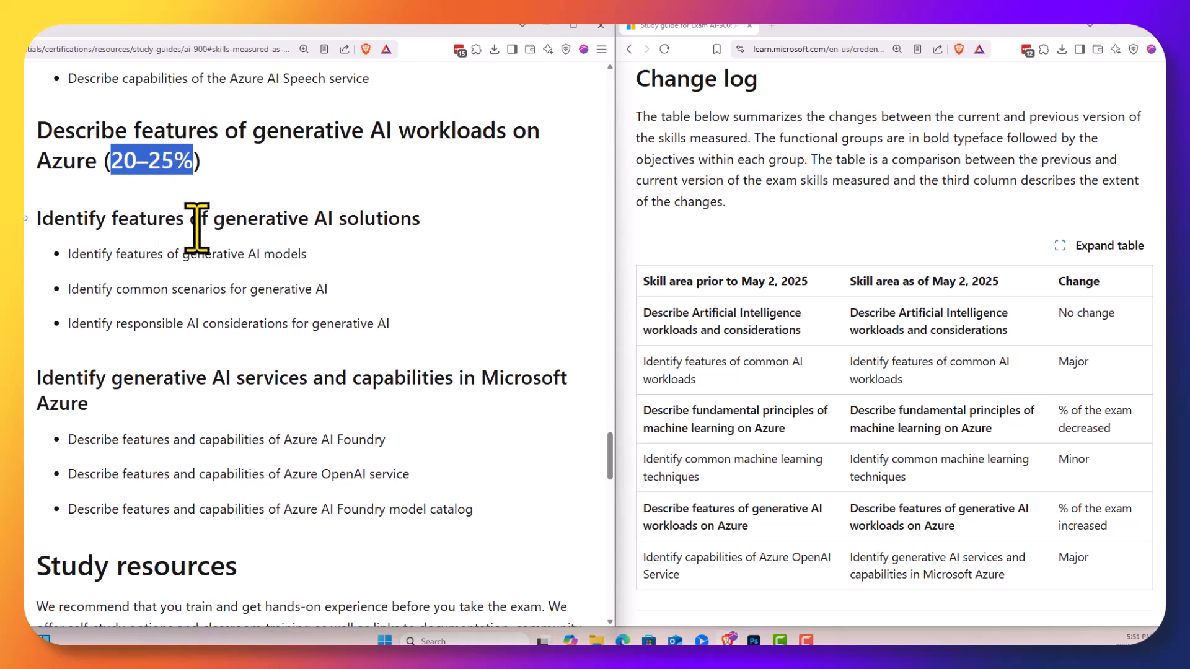
pyautogui.moveTo(339, 290)
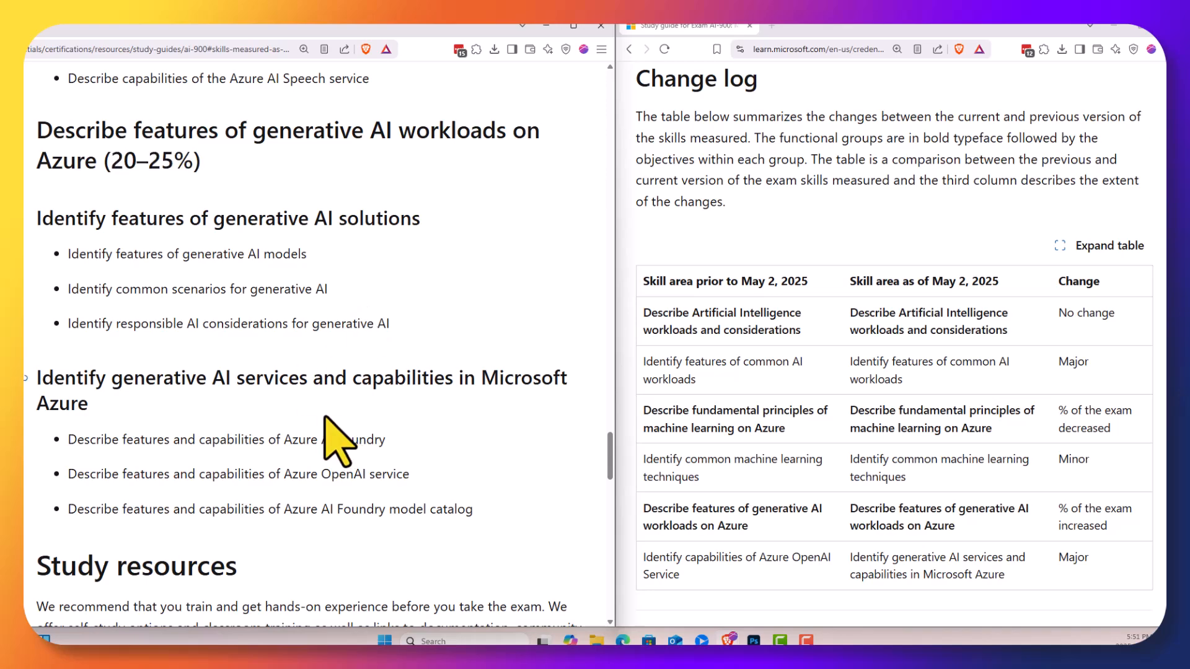
pyautogui.moveTo(635, 463)
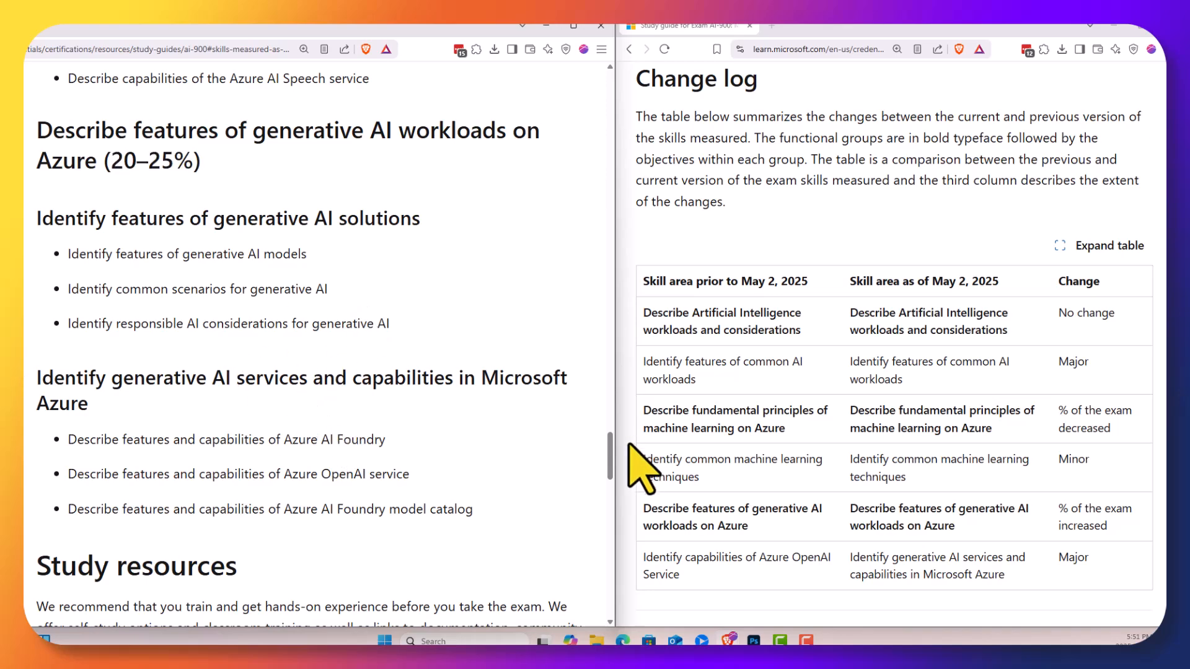